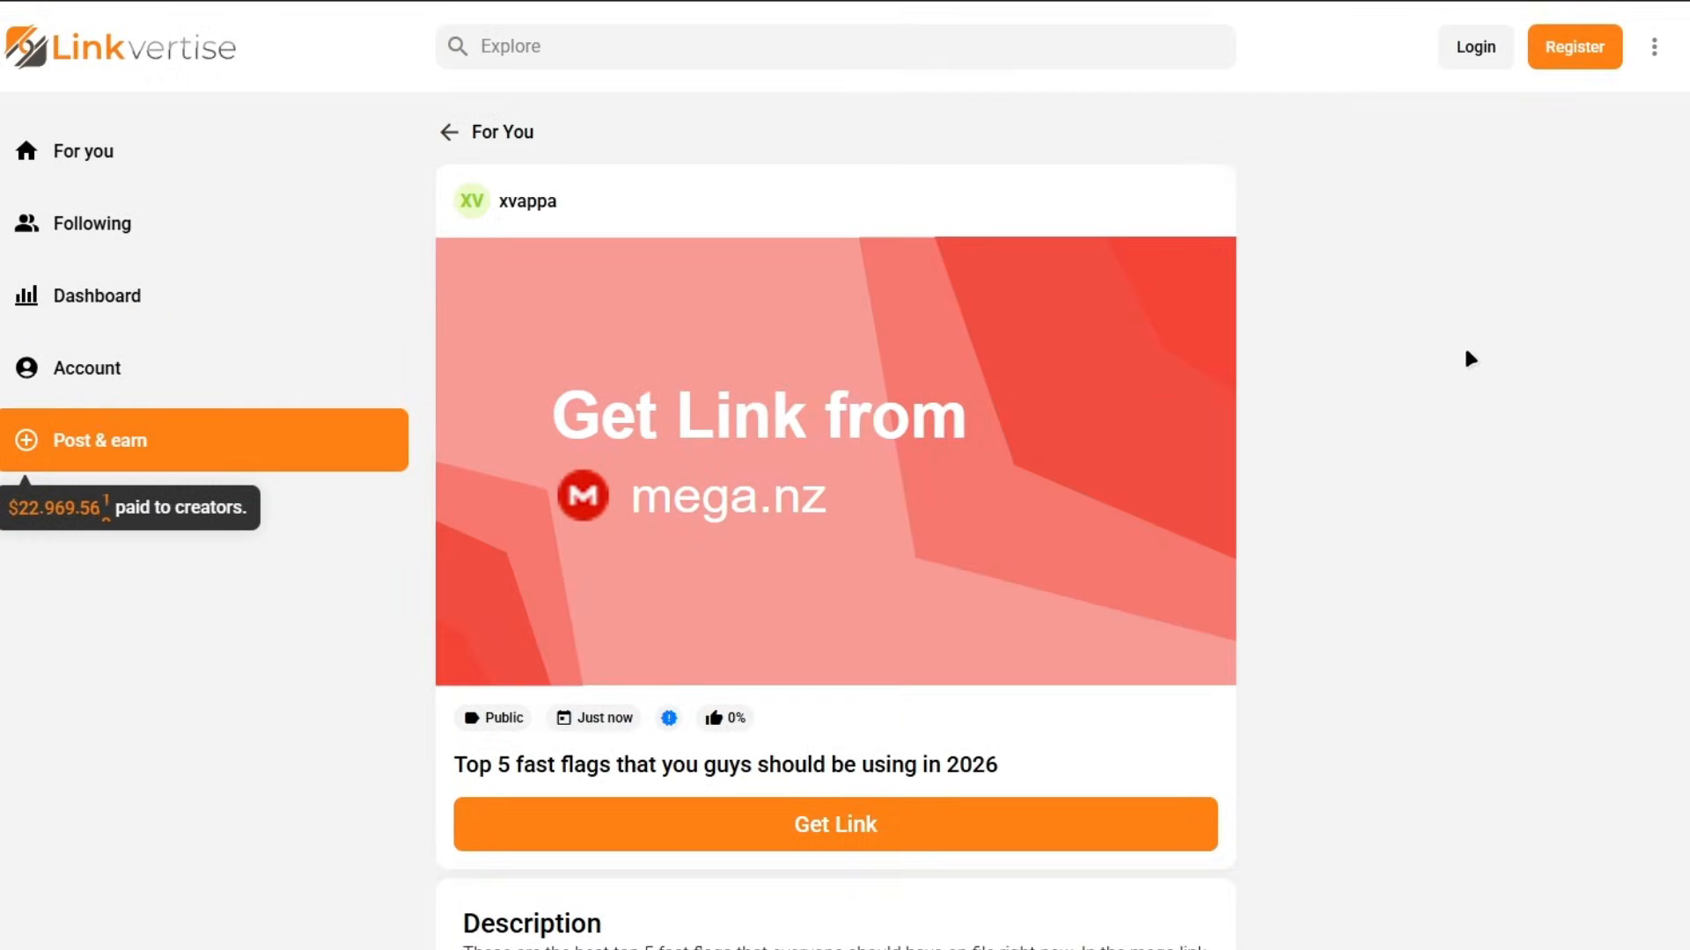
mouse_move(781, 621)
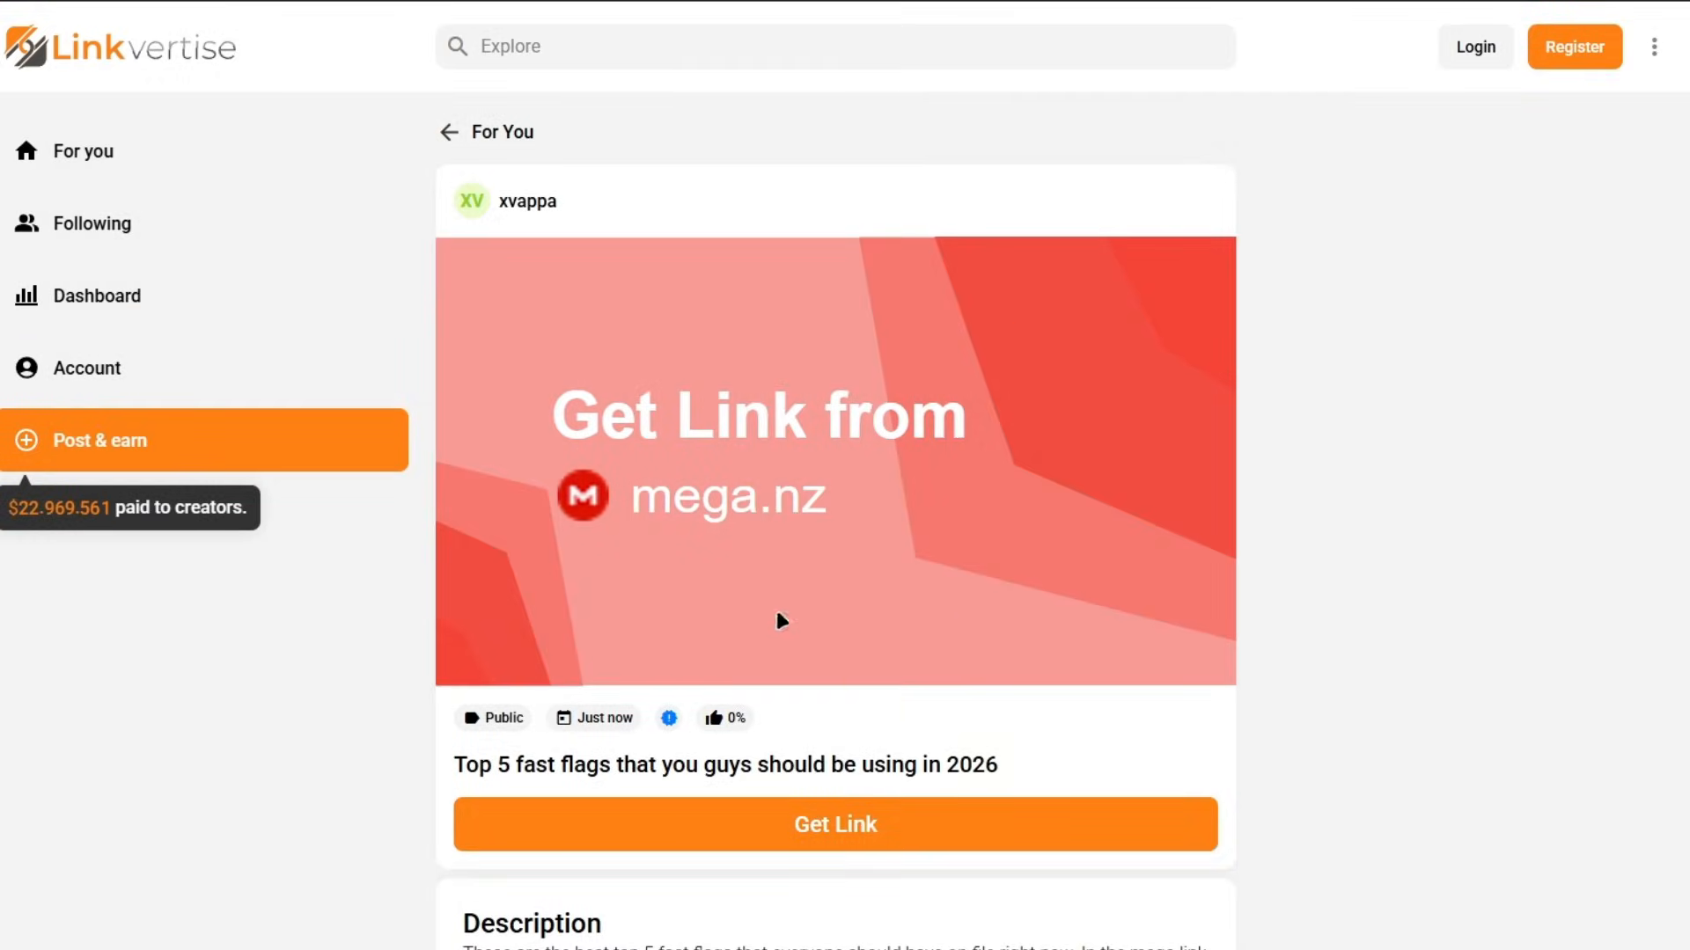
- Get the link for the top 5 fast flags post, reaching the subscribe-or-wait page
left_click(834, 823)
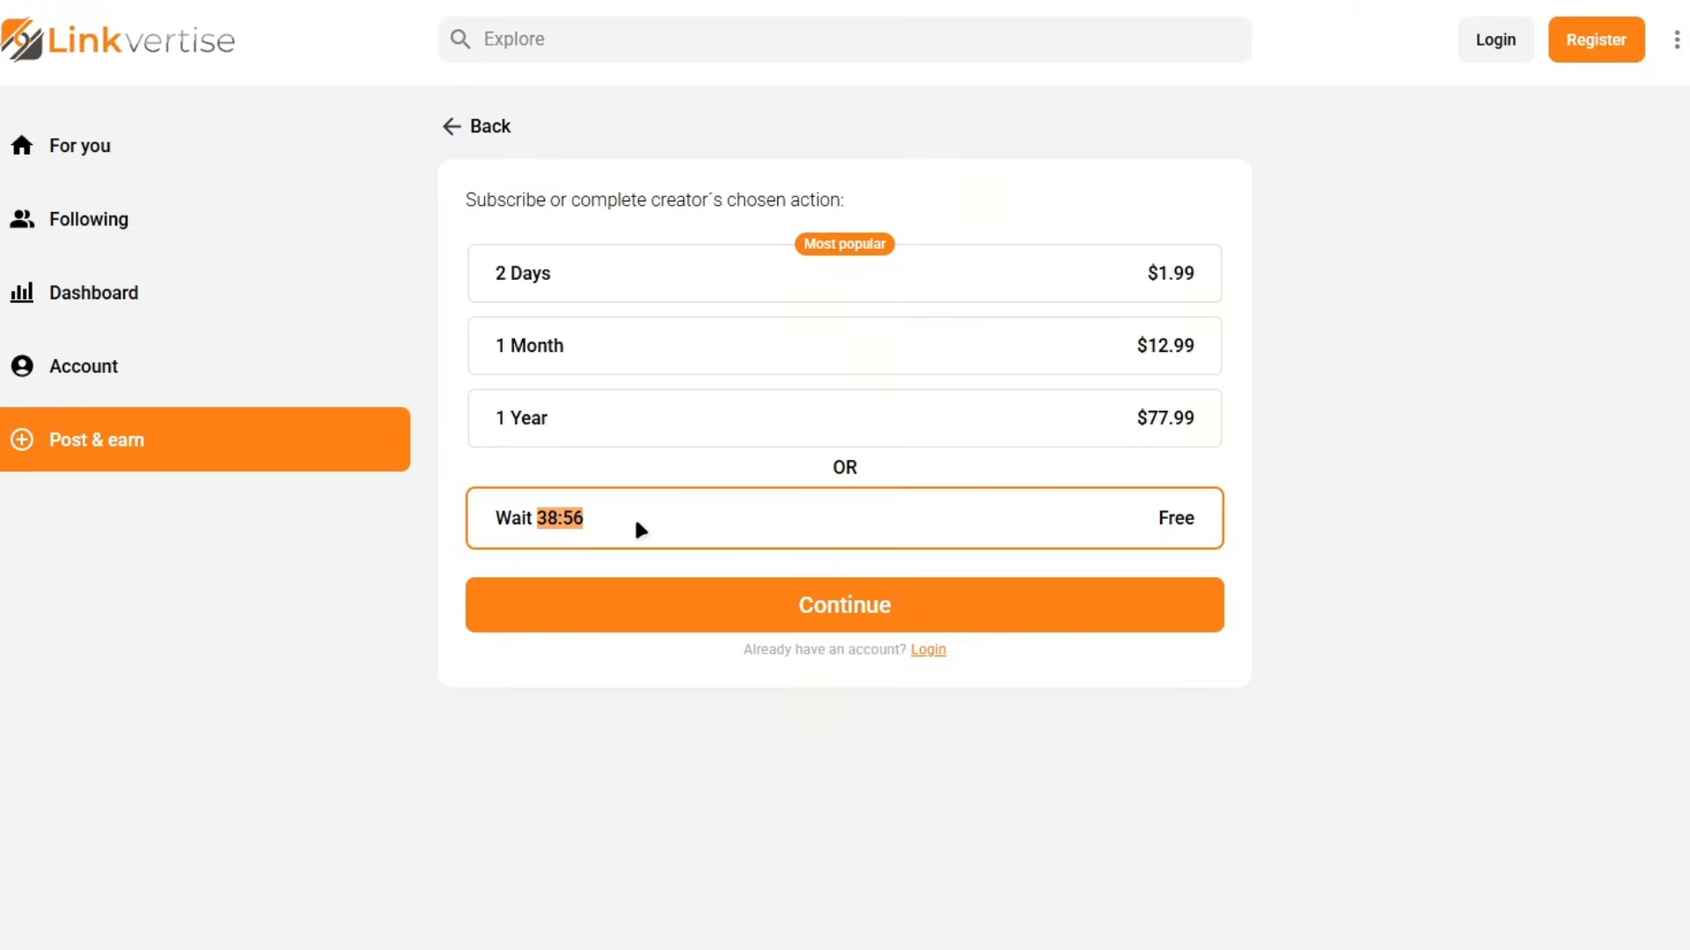
- Subscribe to the channel via the YouTube dialog so unlock progress reads 1/1
left_click(843, 603)
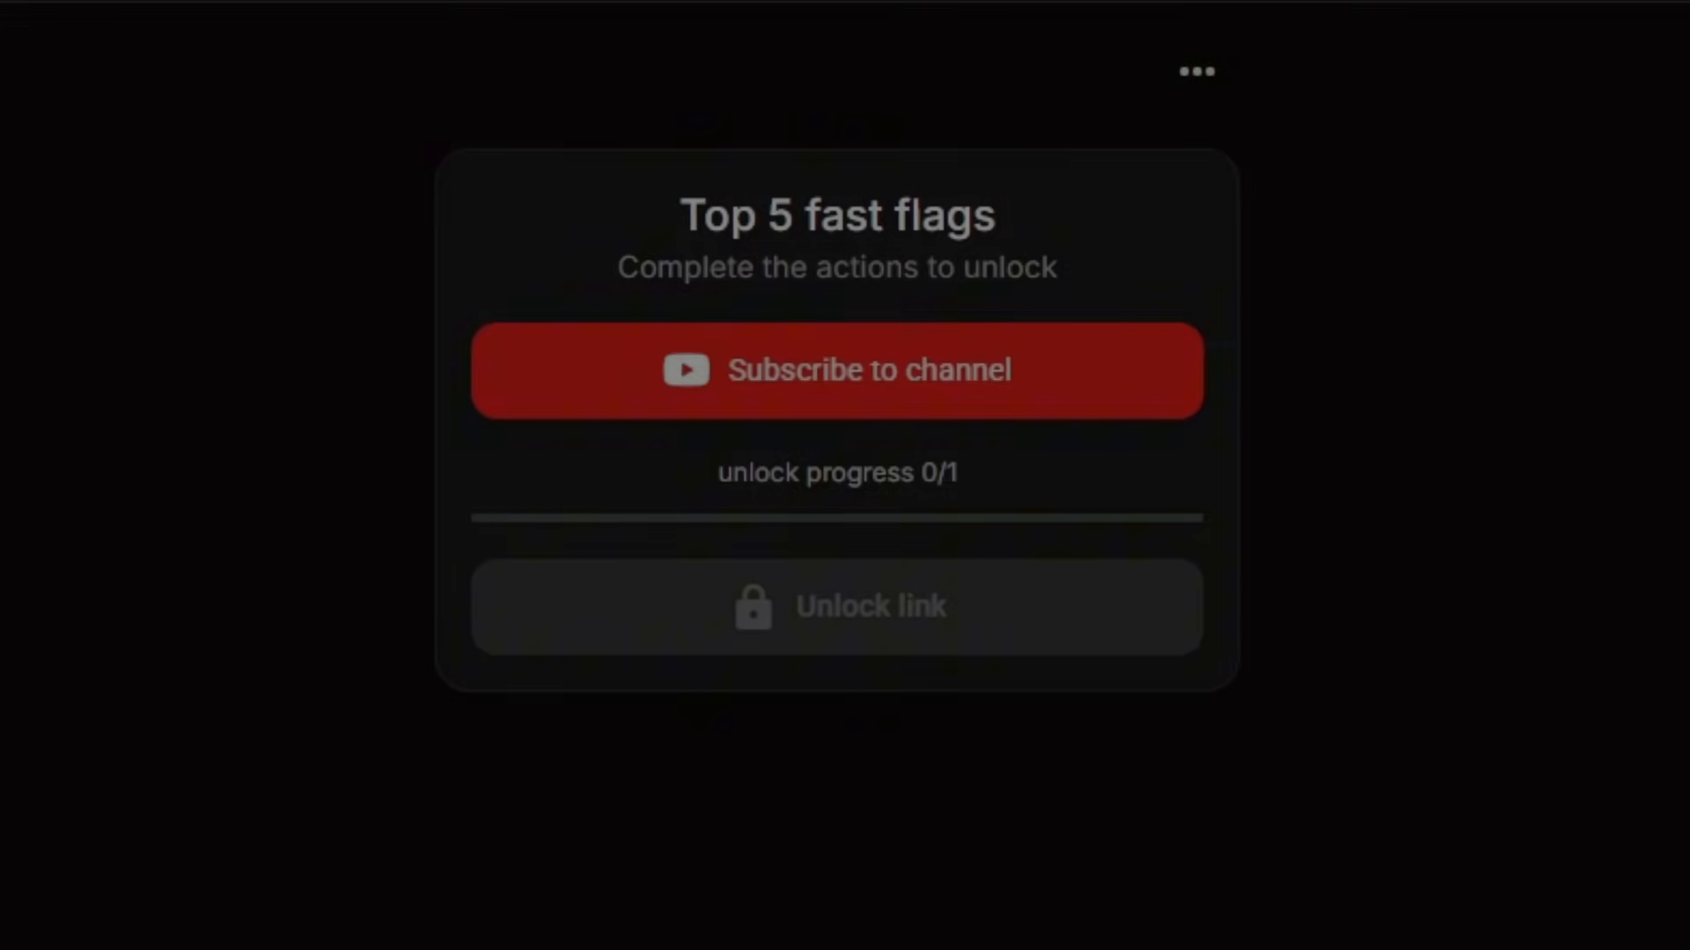
left_click(838, 369)
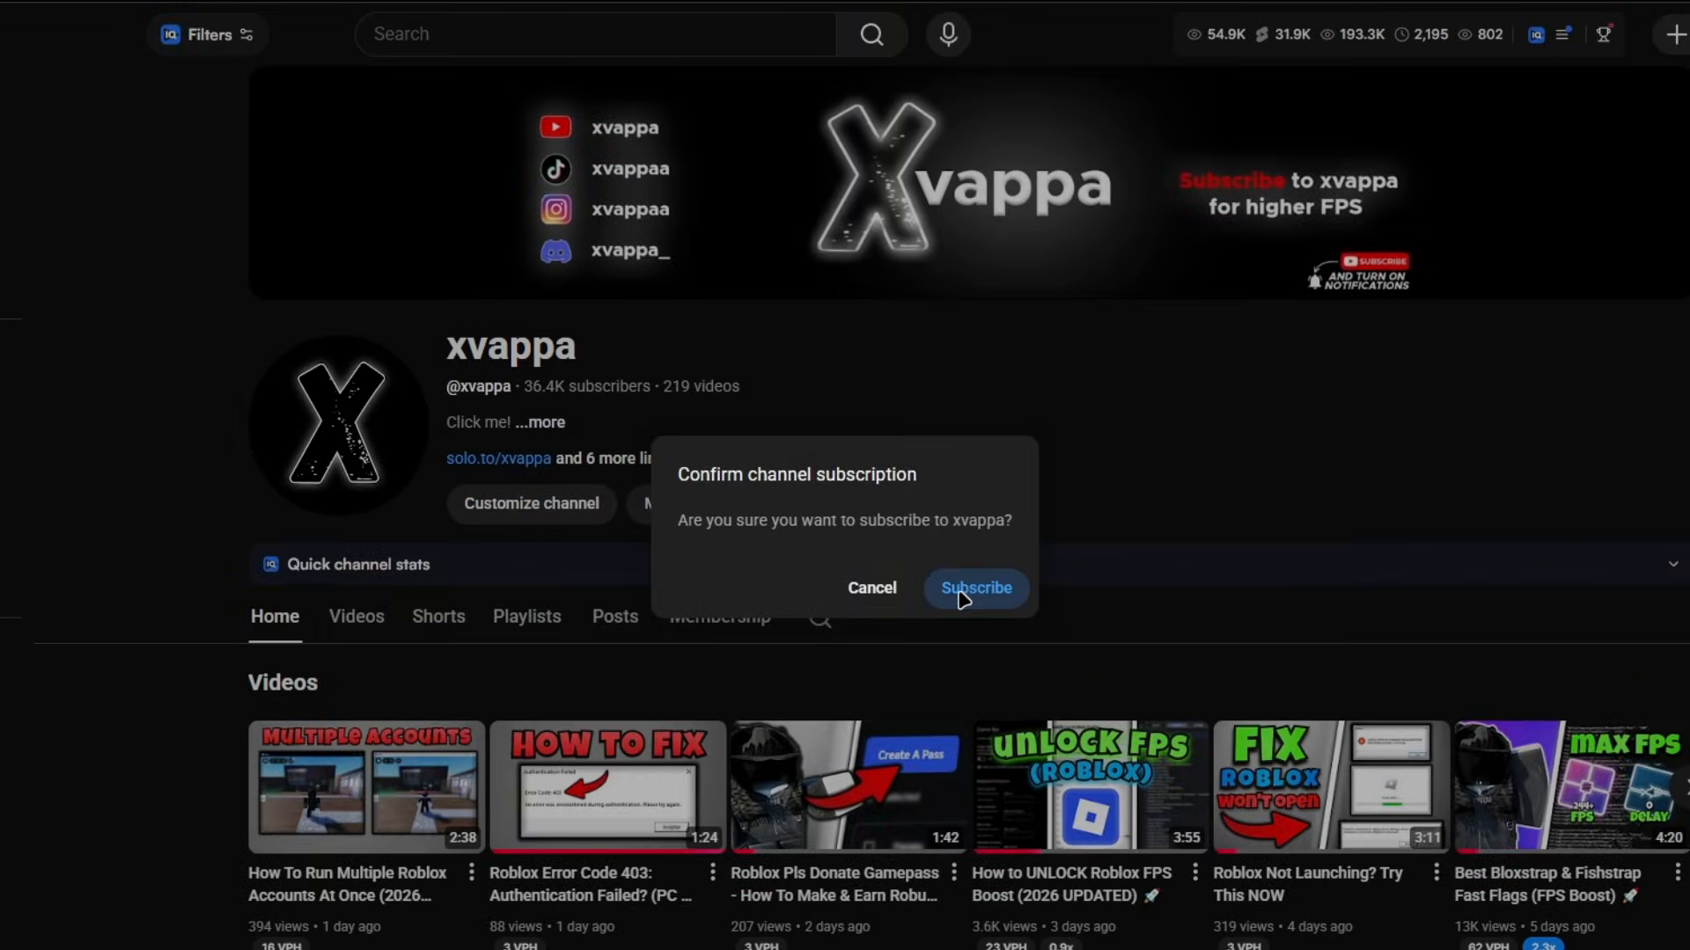
left_click(974, 588)
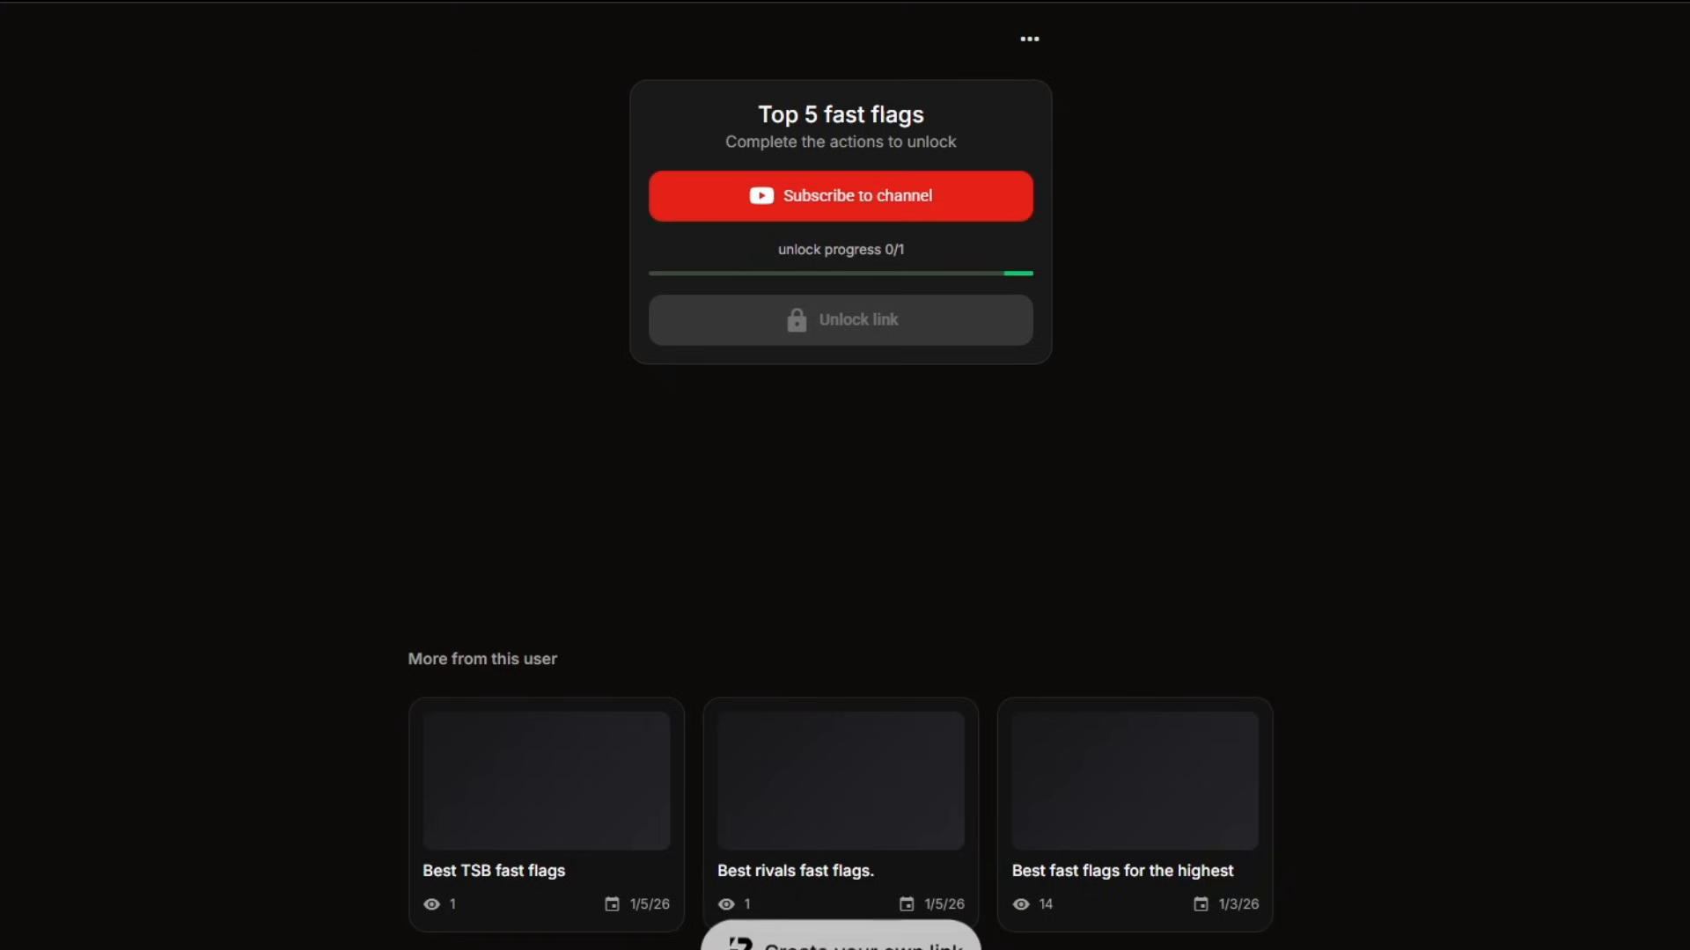
left_click(839, 196)
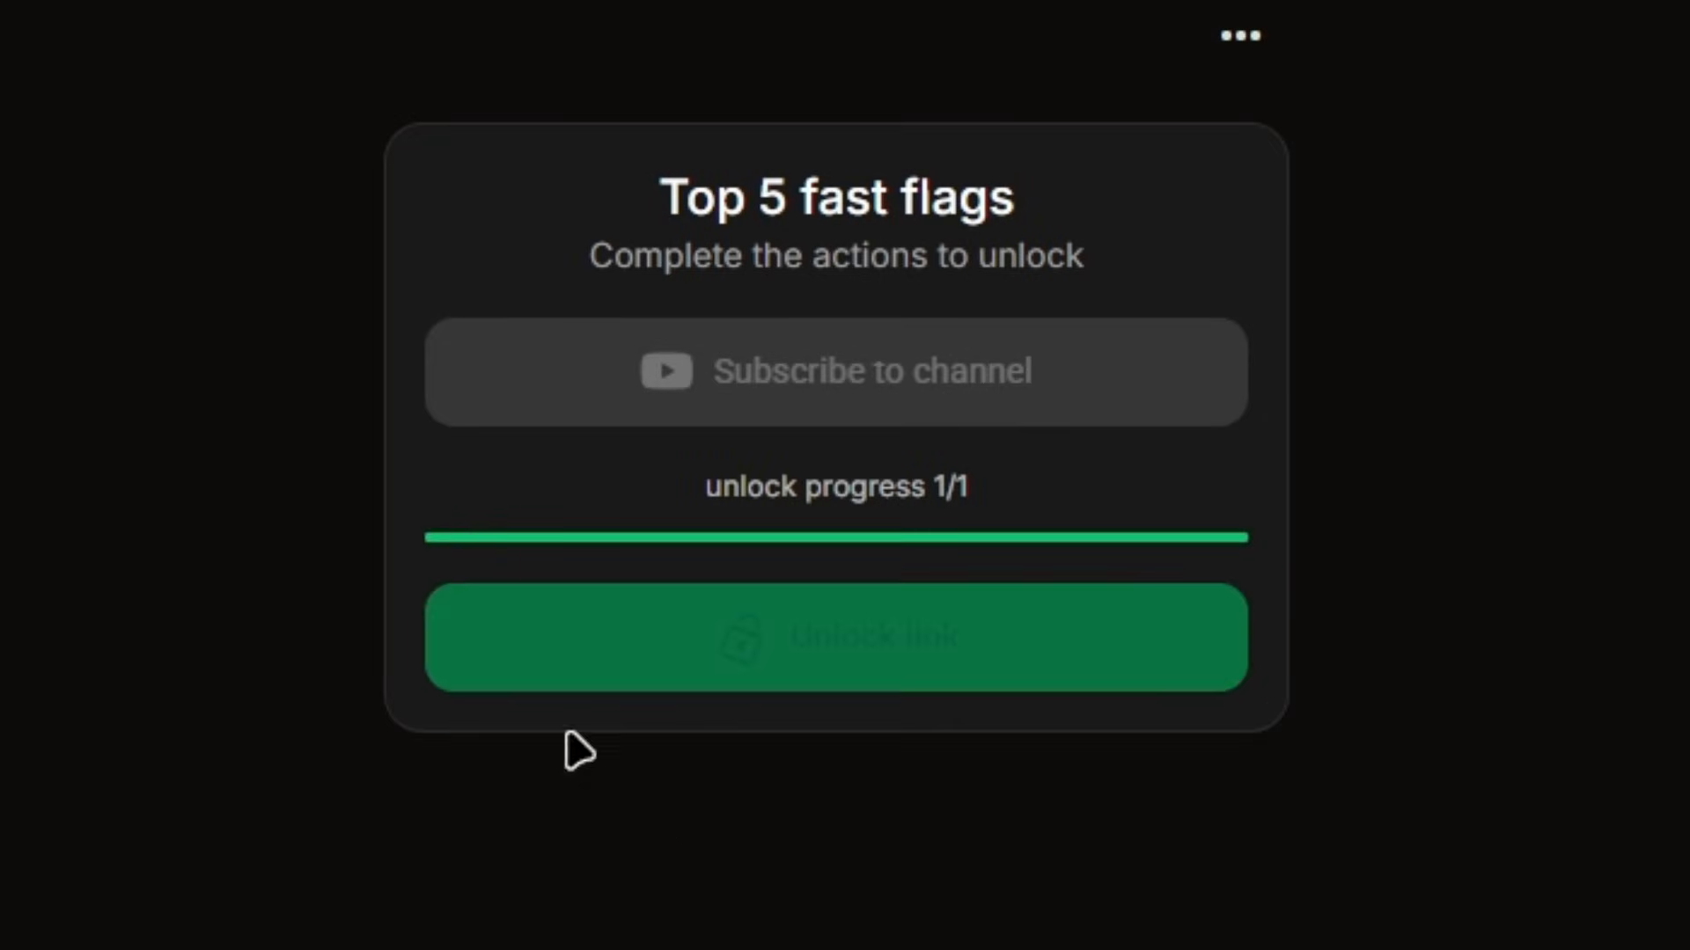
- Unlock the link into MEGA's 'top 5 fast flags' folder, ticking and unticking select-all
left_click(834, 637)
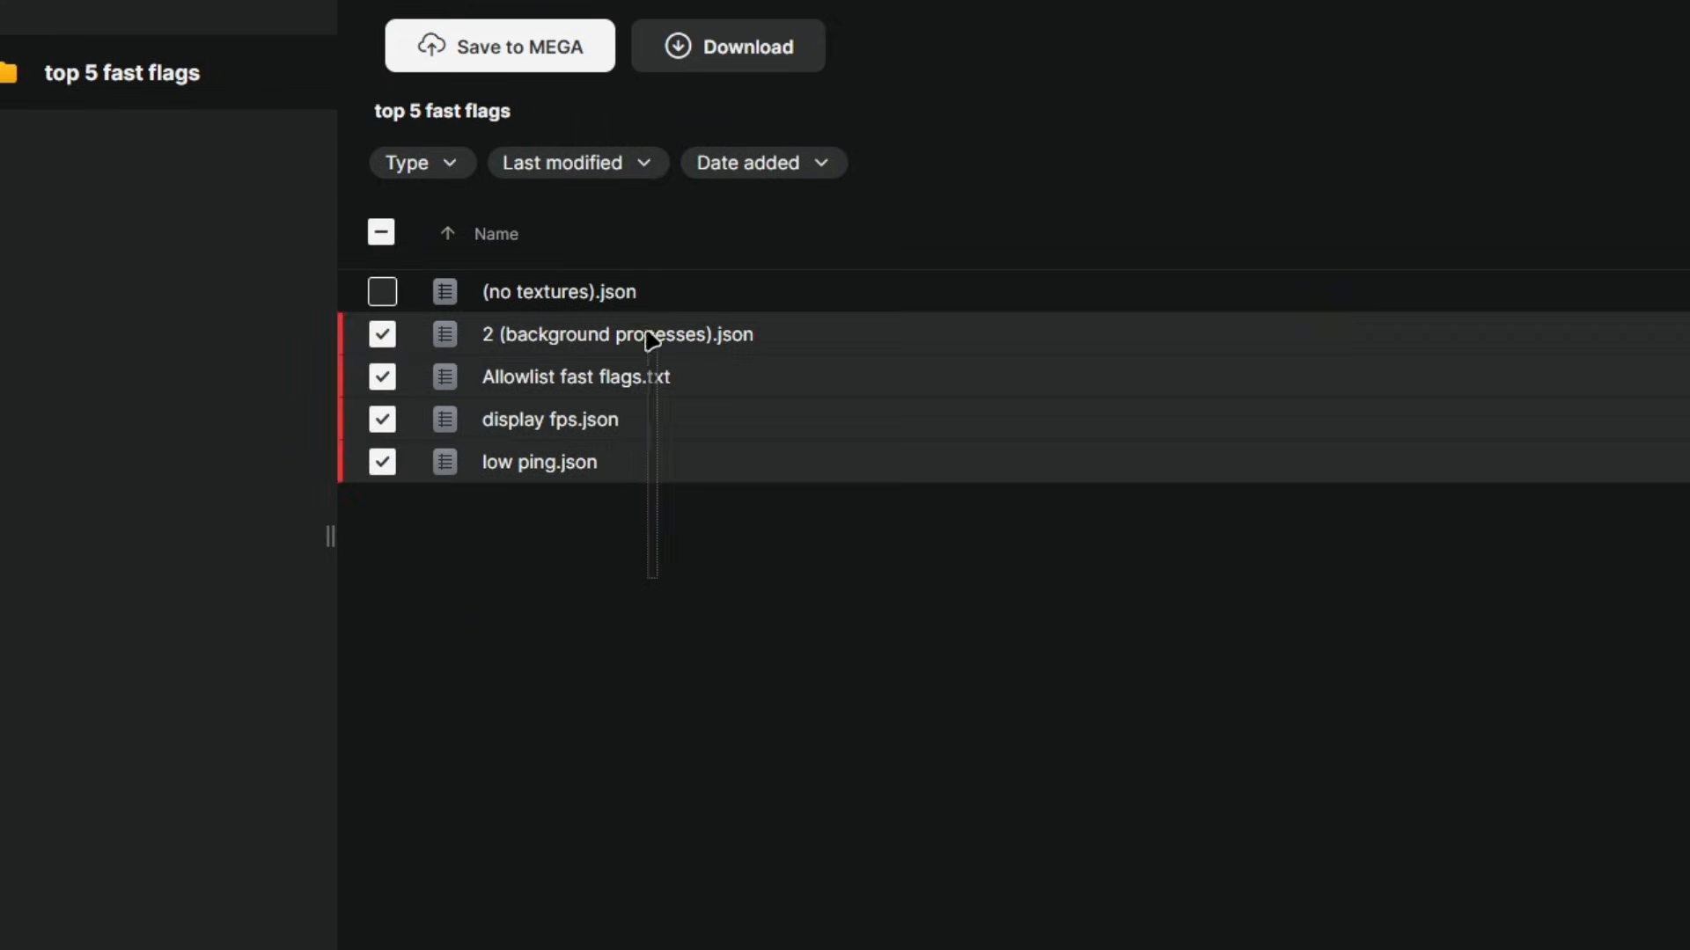
left_click(382, 291)
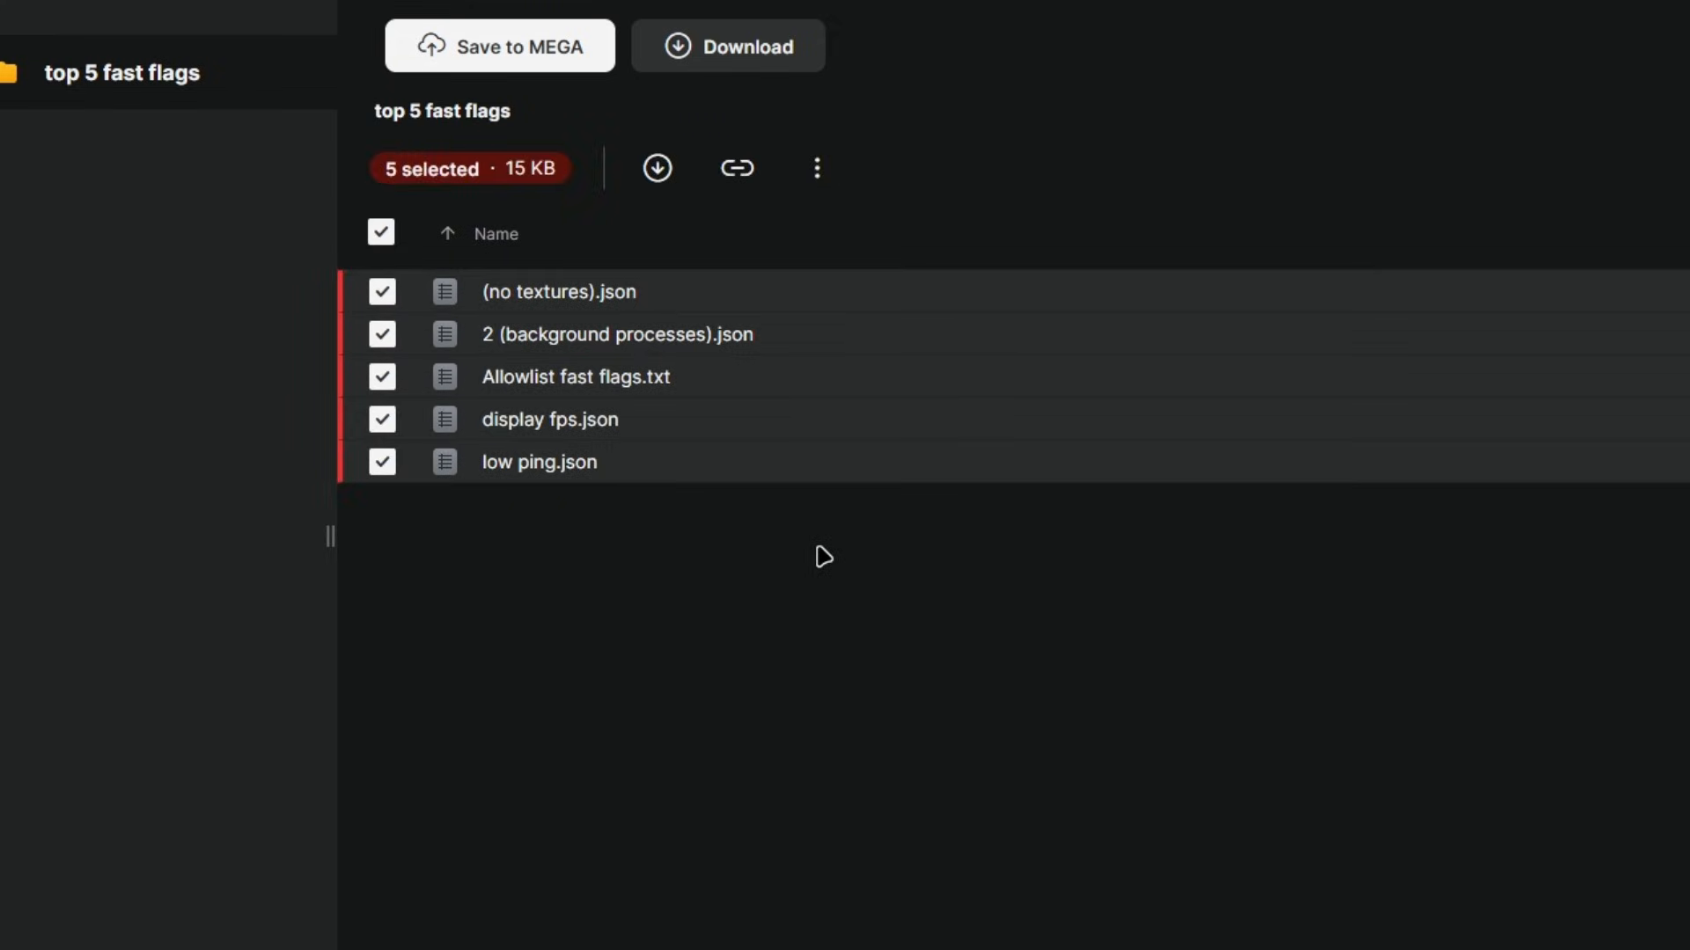
left_click(380, 232)
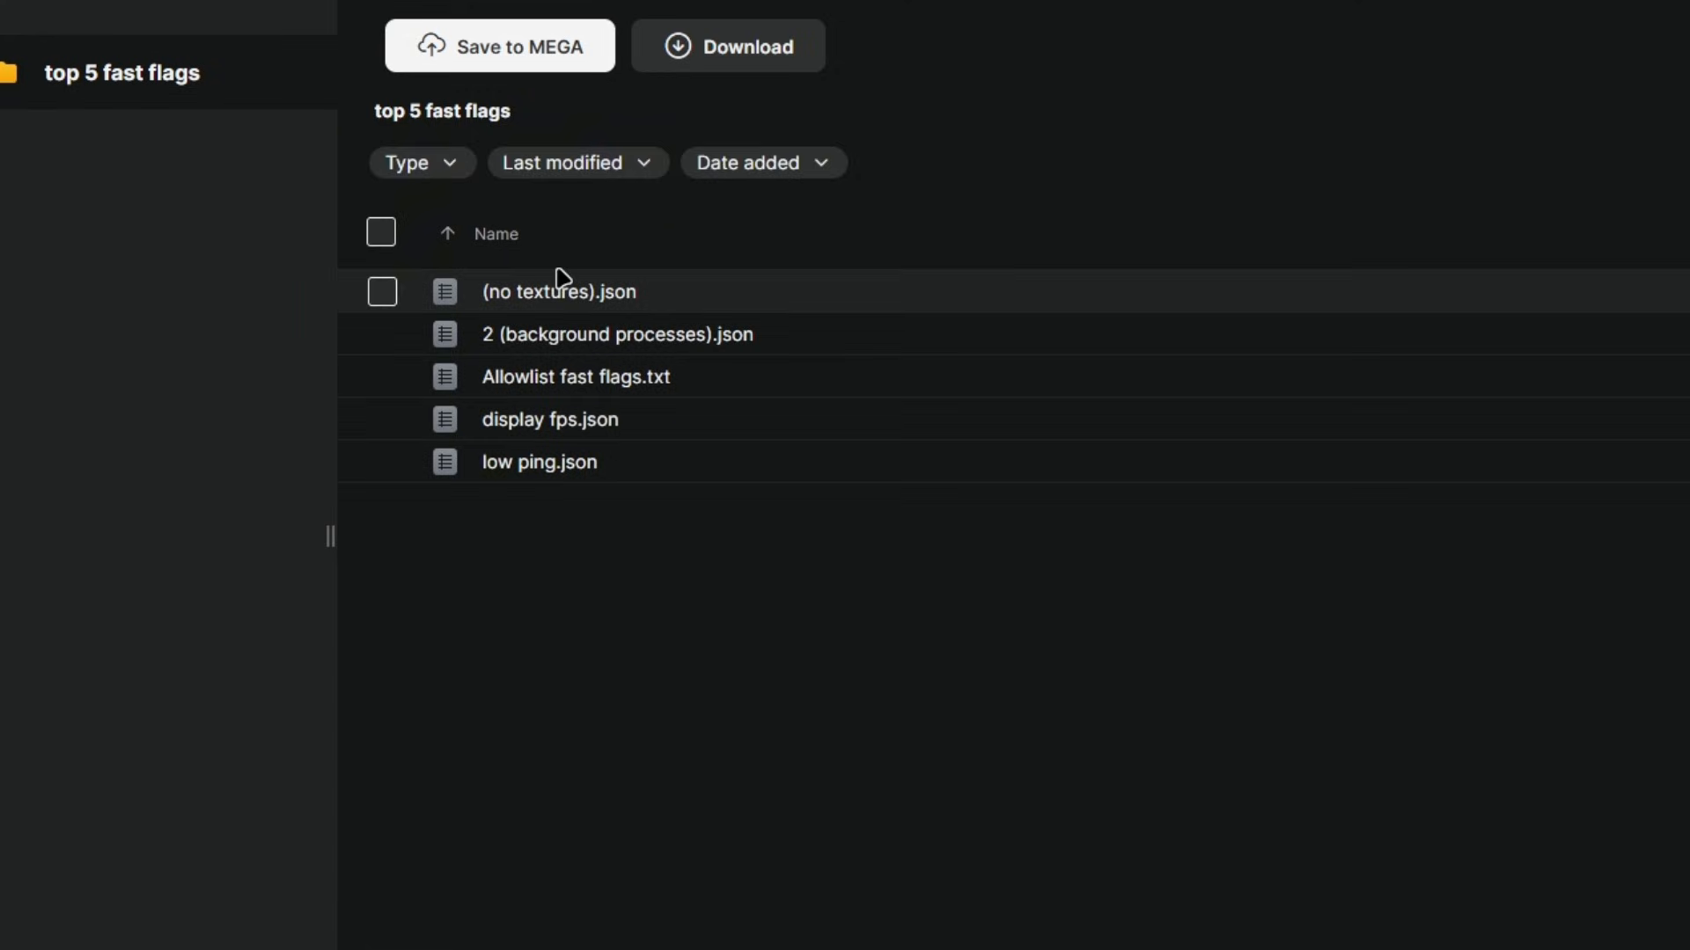
mouse_move(592, 297)
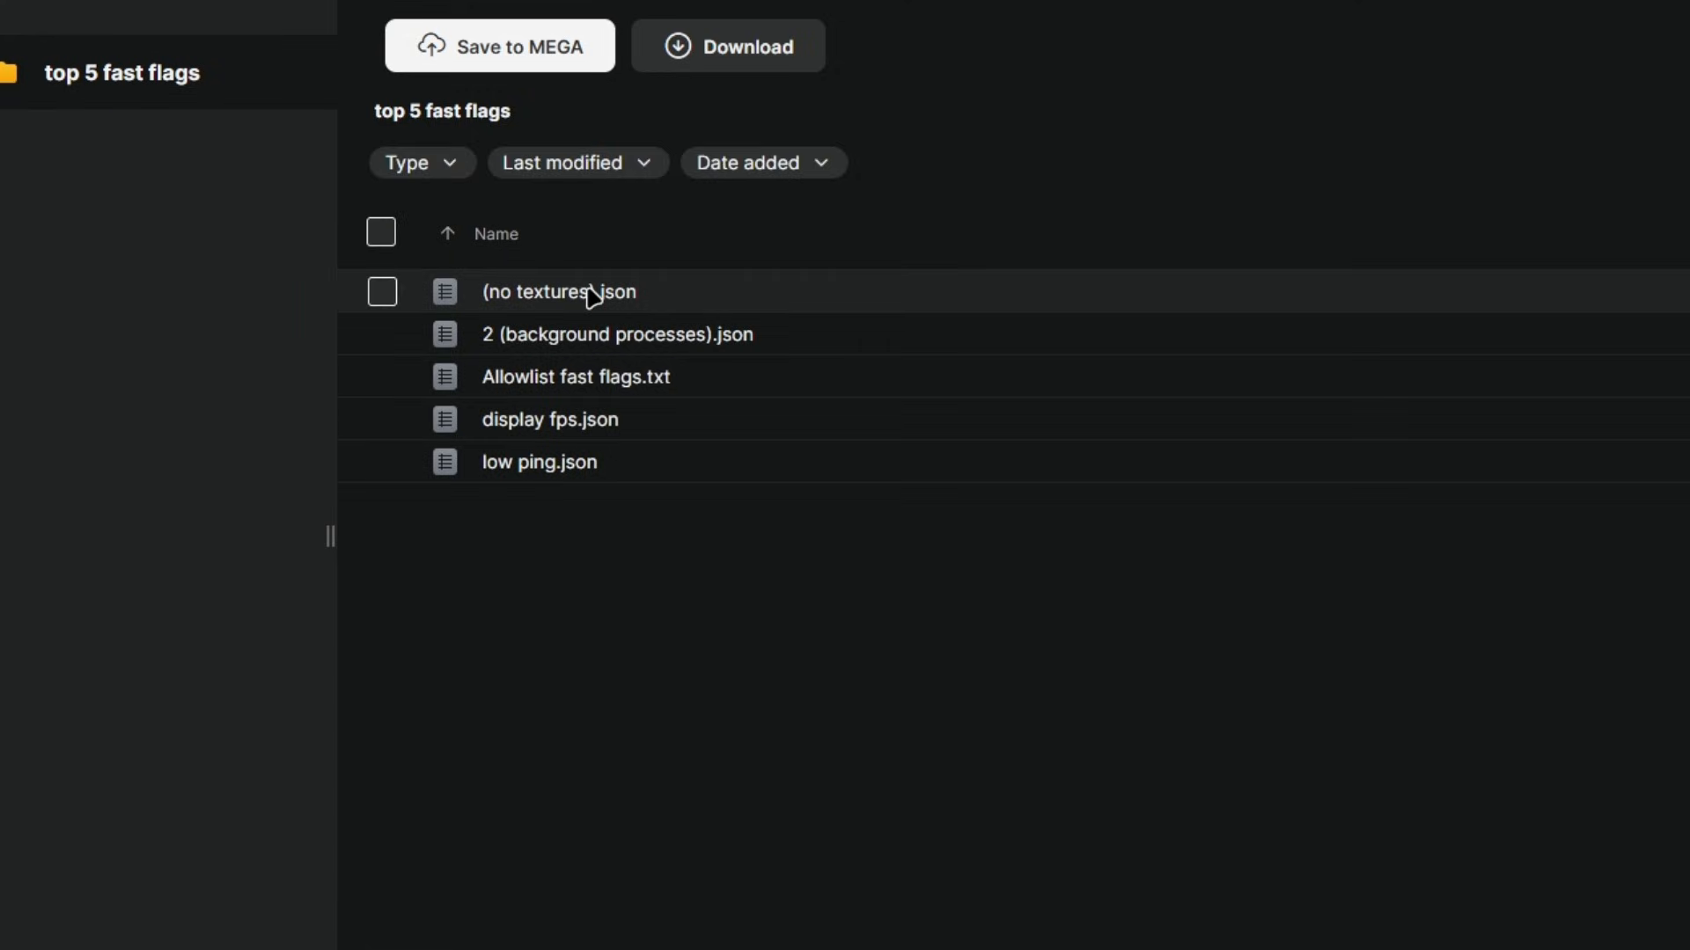
mouse_move(641, 389)
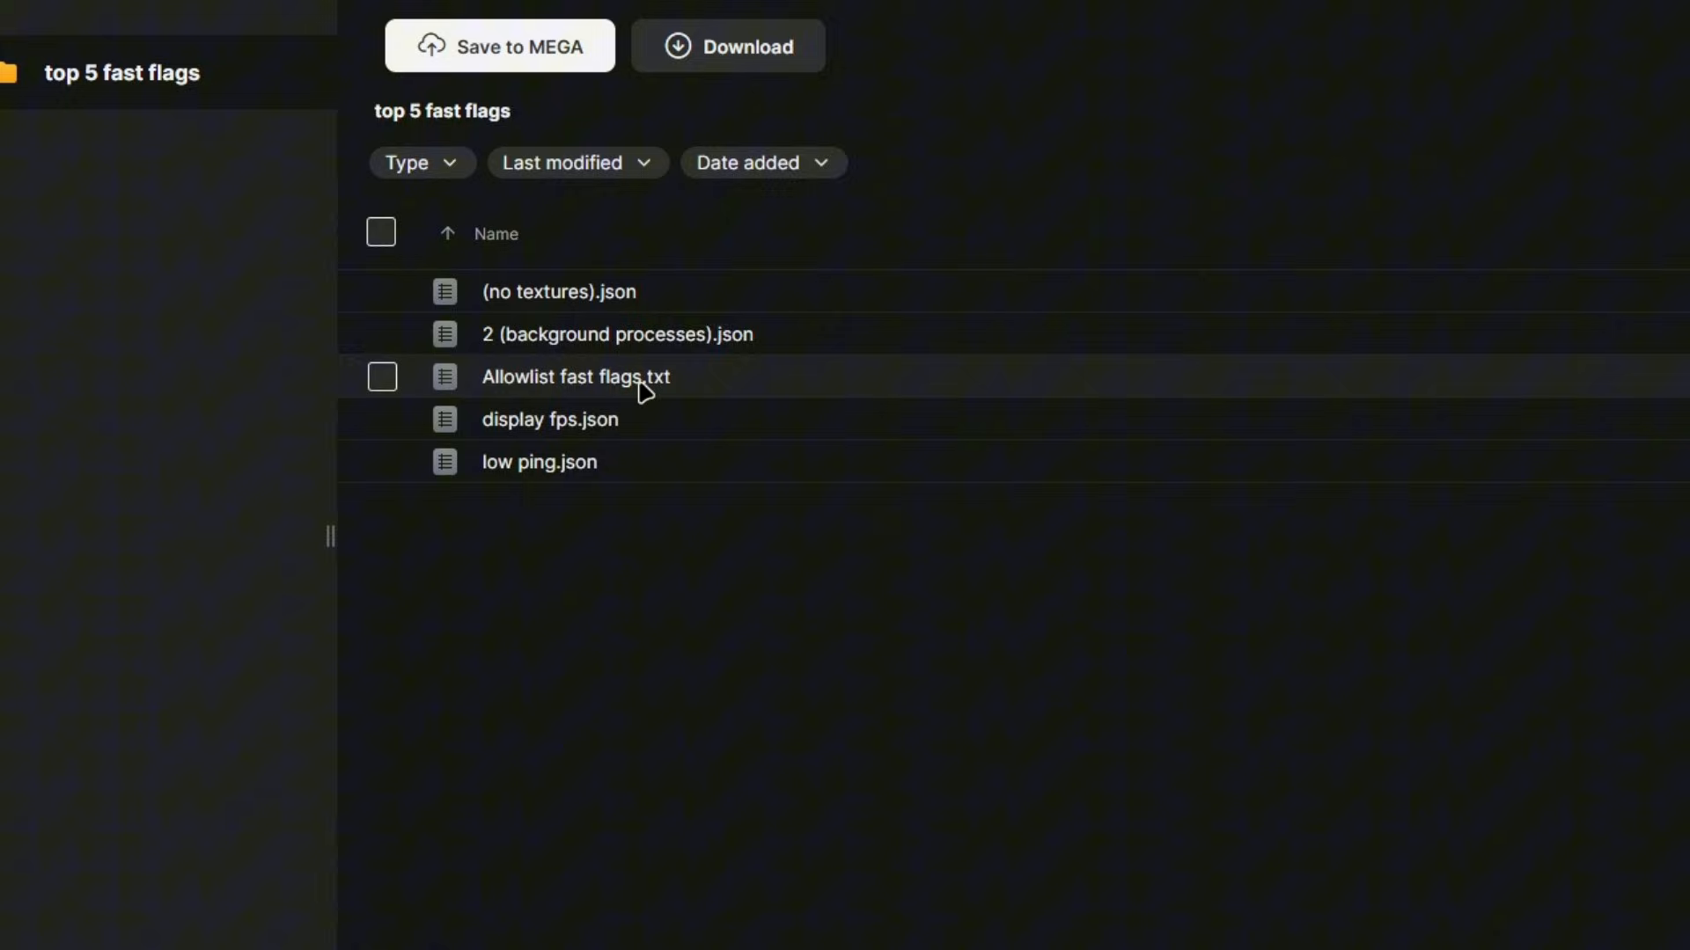
mouse_move(613, 463)
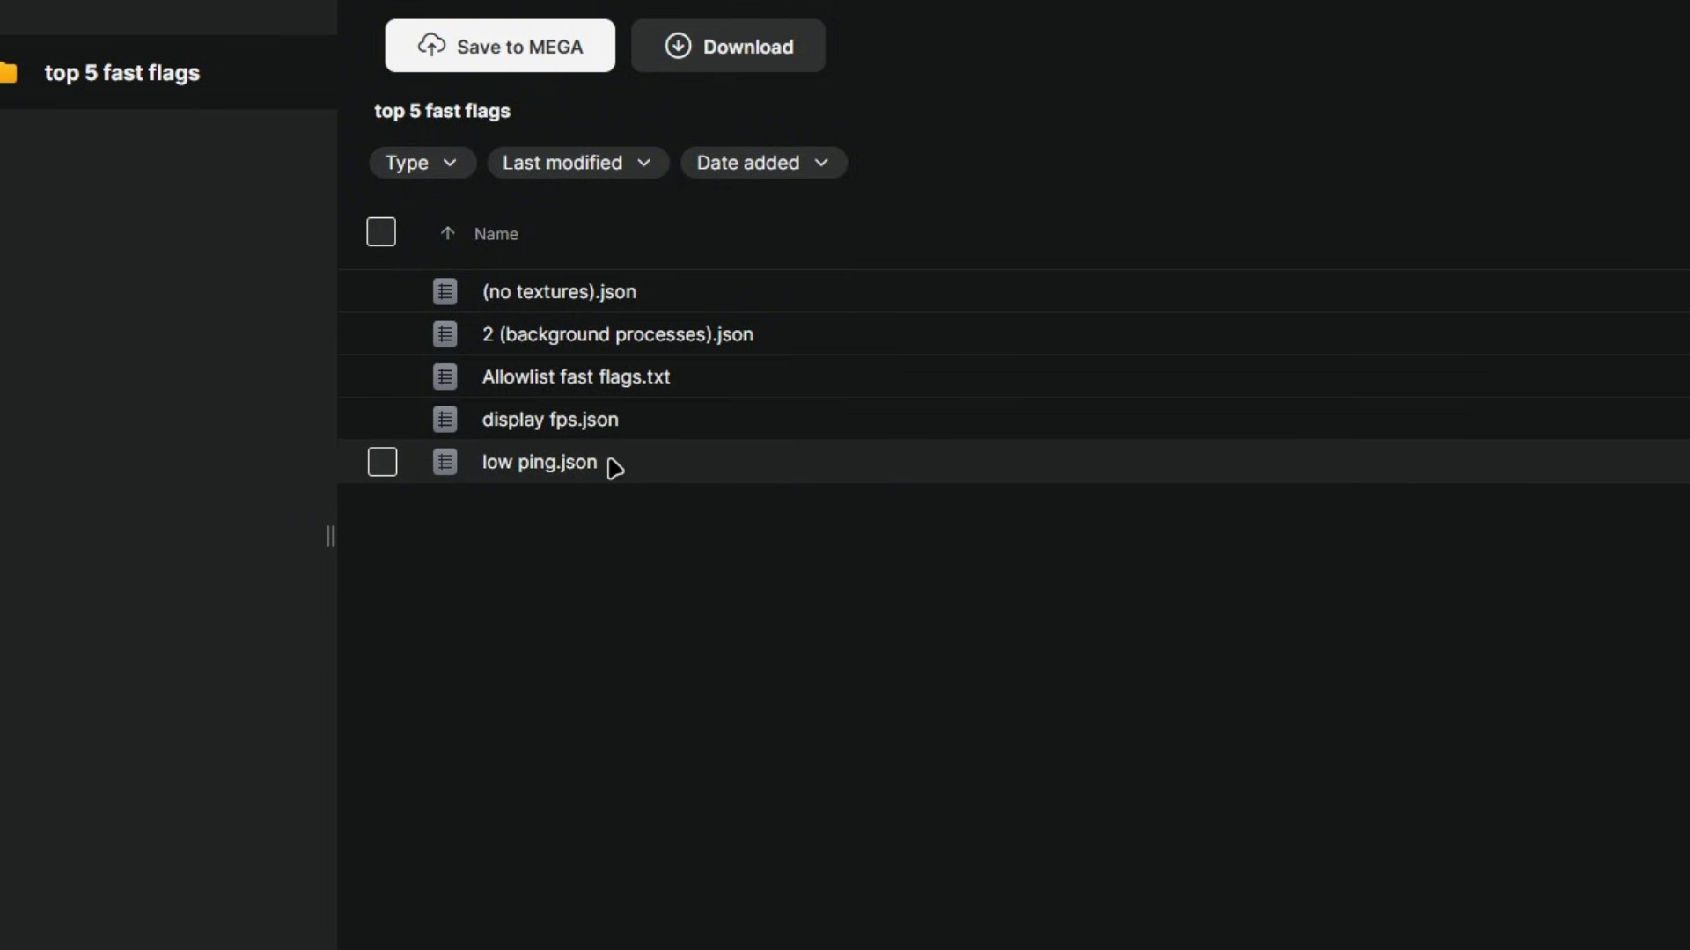
left_click(380, 419)
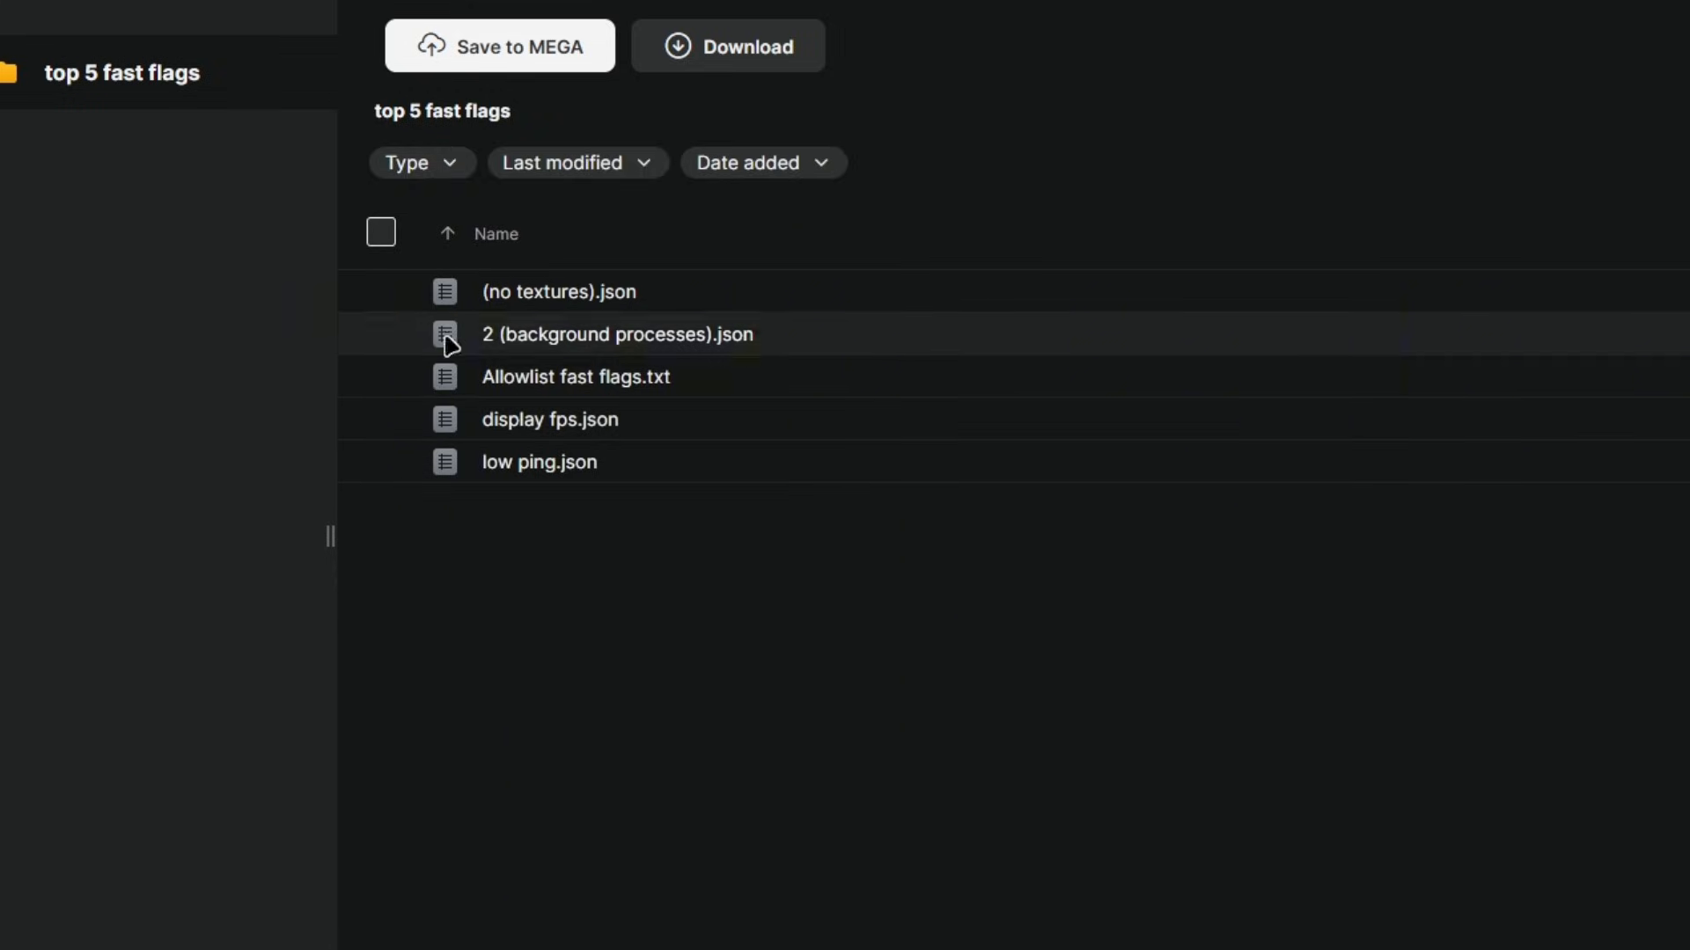
- Read 'Allowlist fast flags.txt' in MEGA's text preview, scrolling through the flag list
double_click(578, 377)
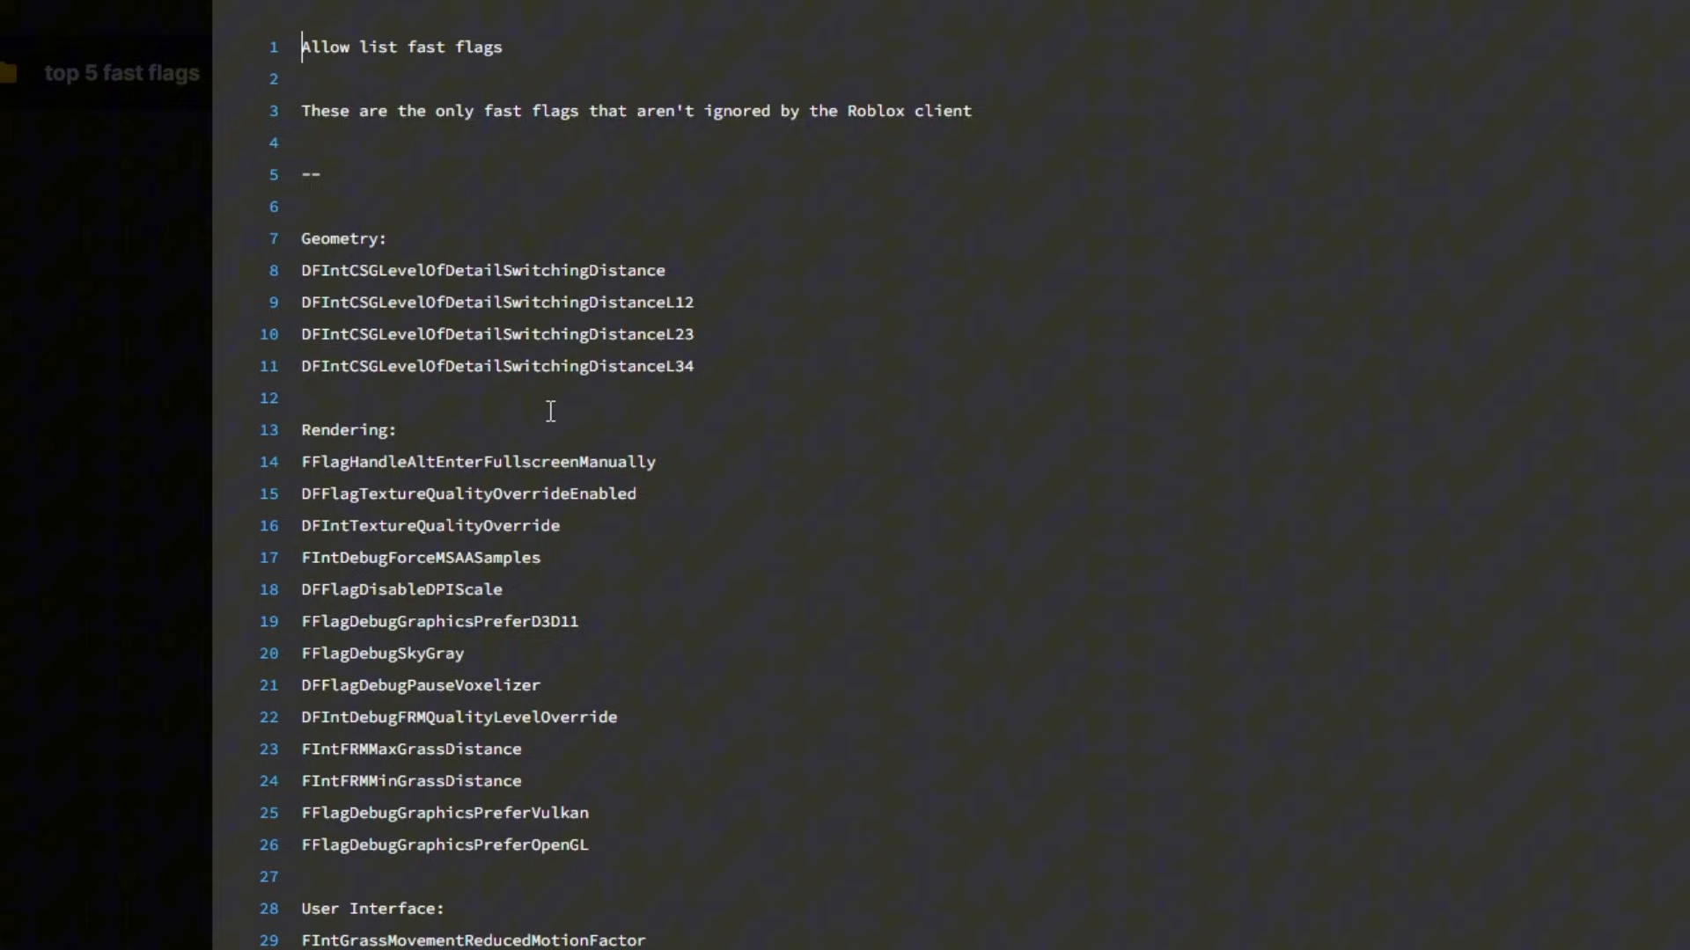
scroll("down", 3)
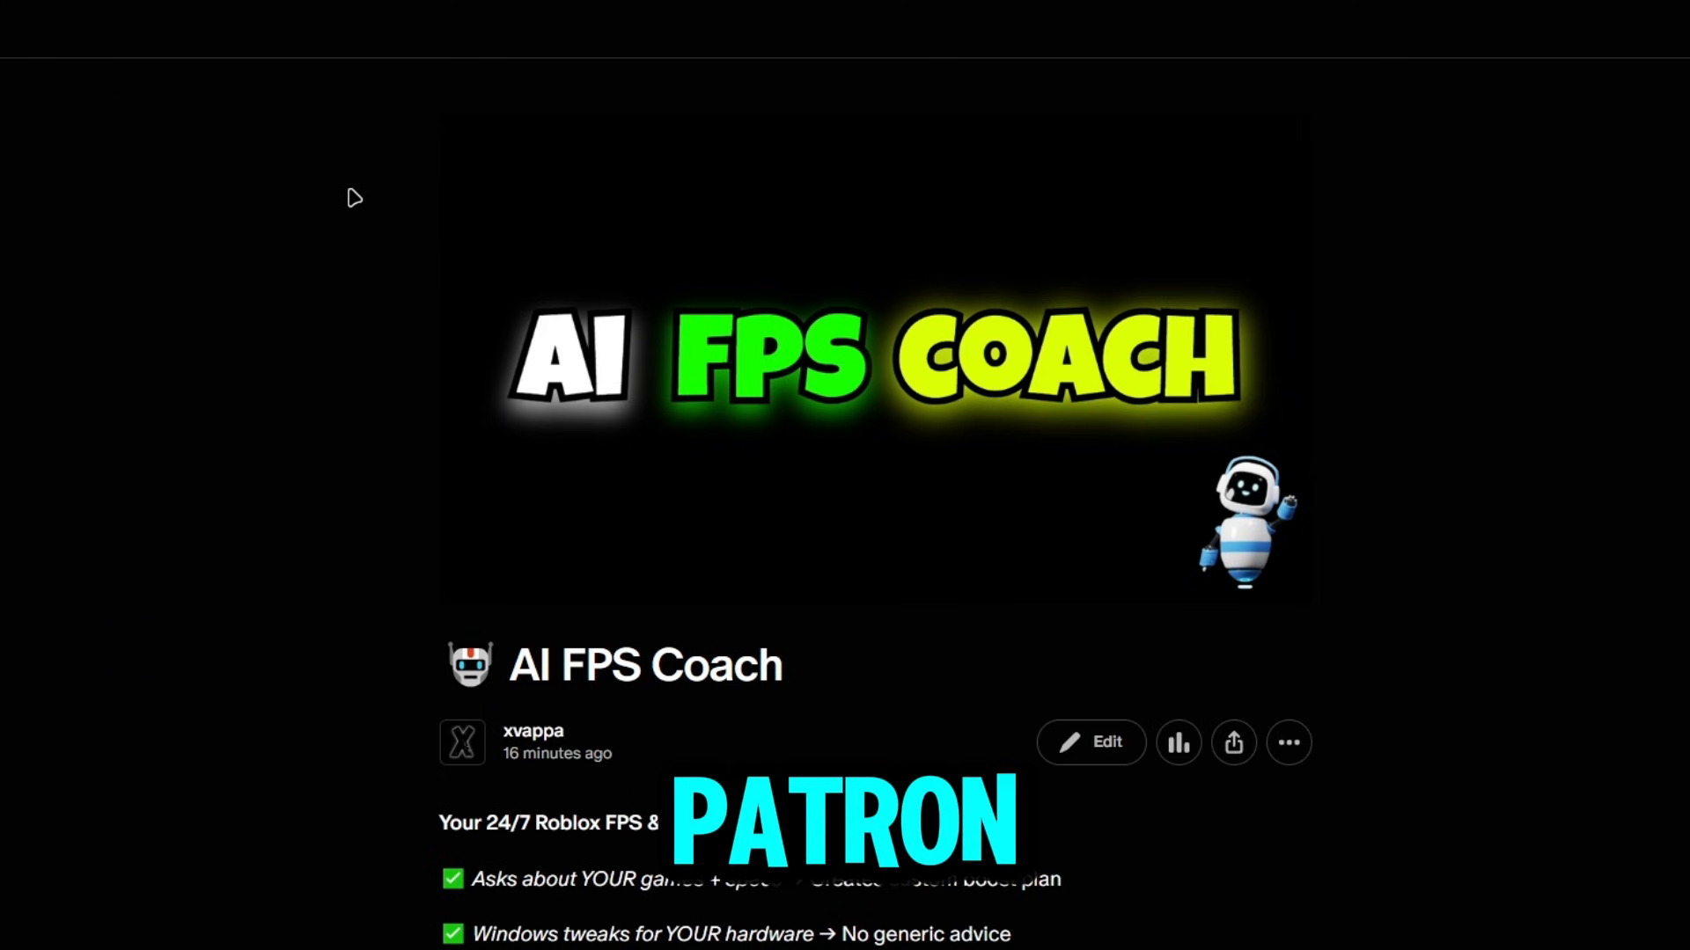
scroll("down", 3)
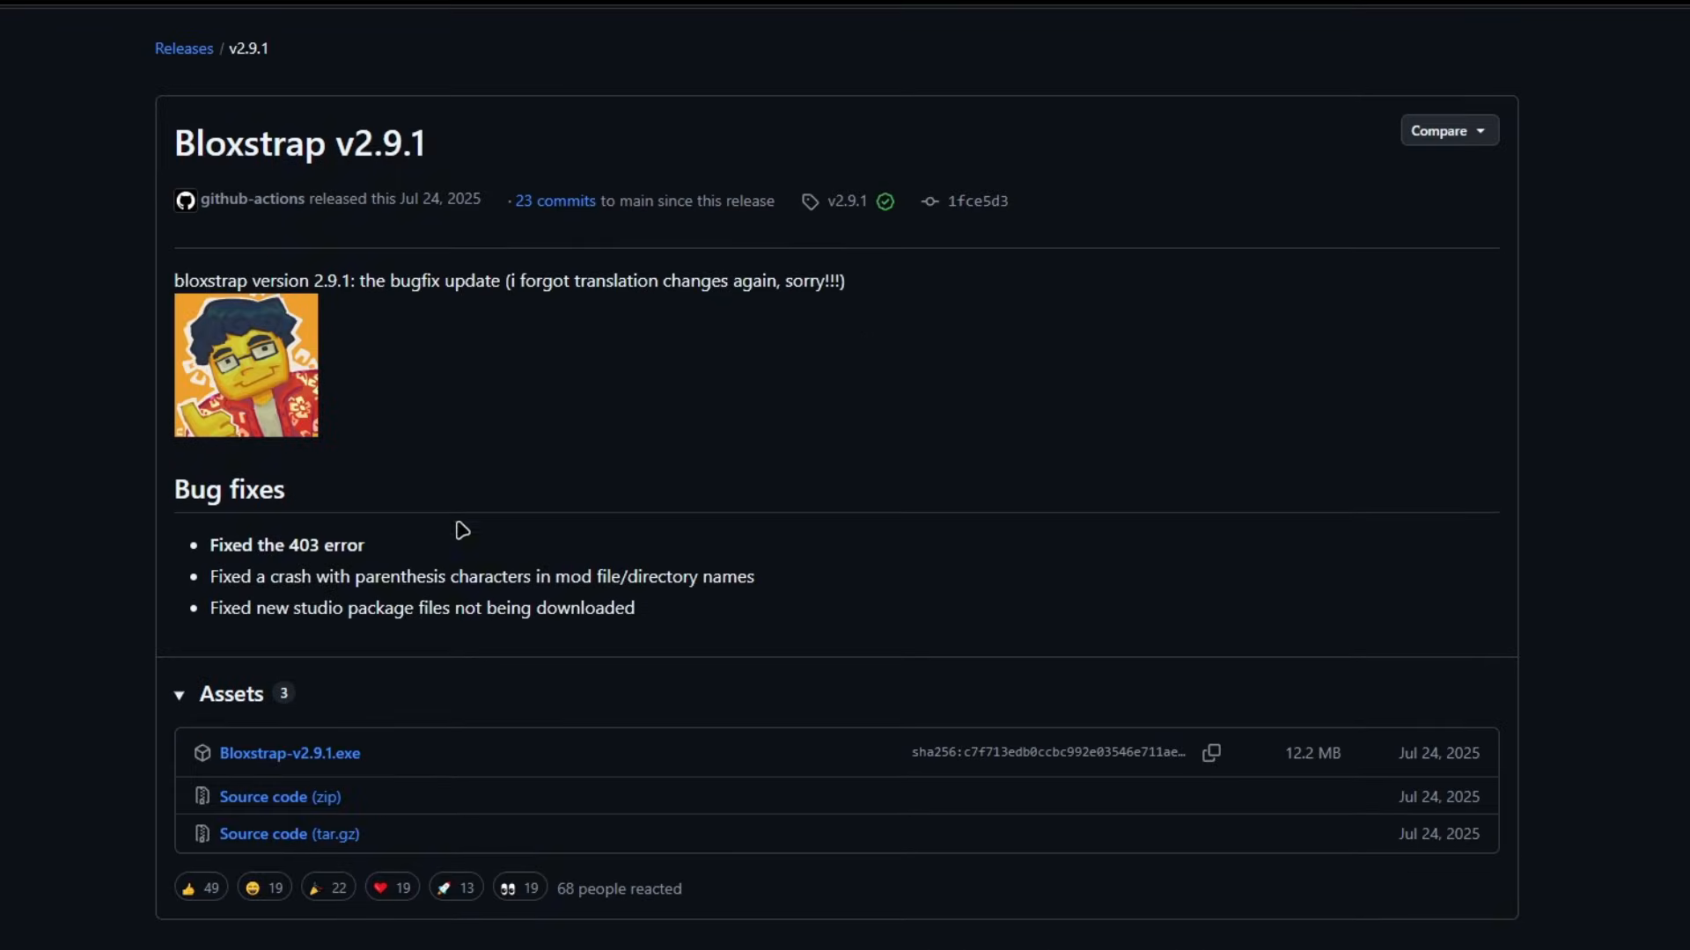
double_click(299, 143)
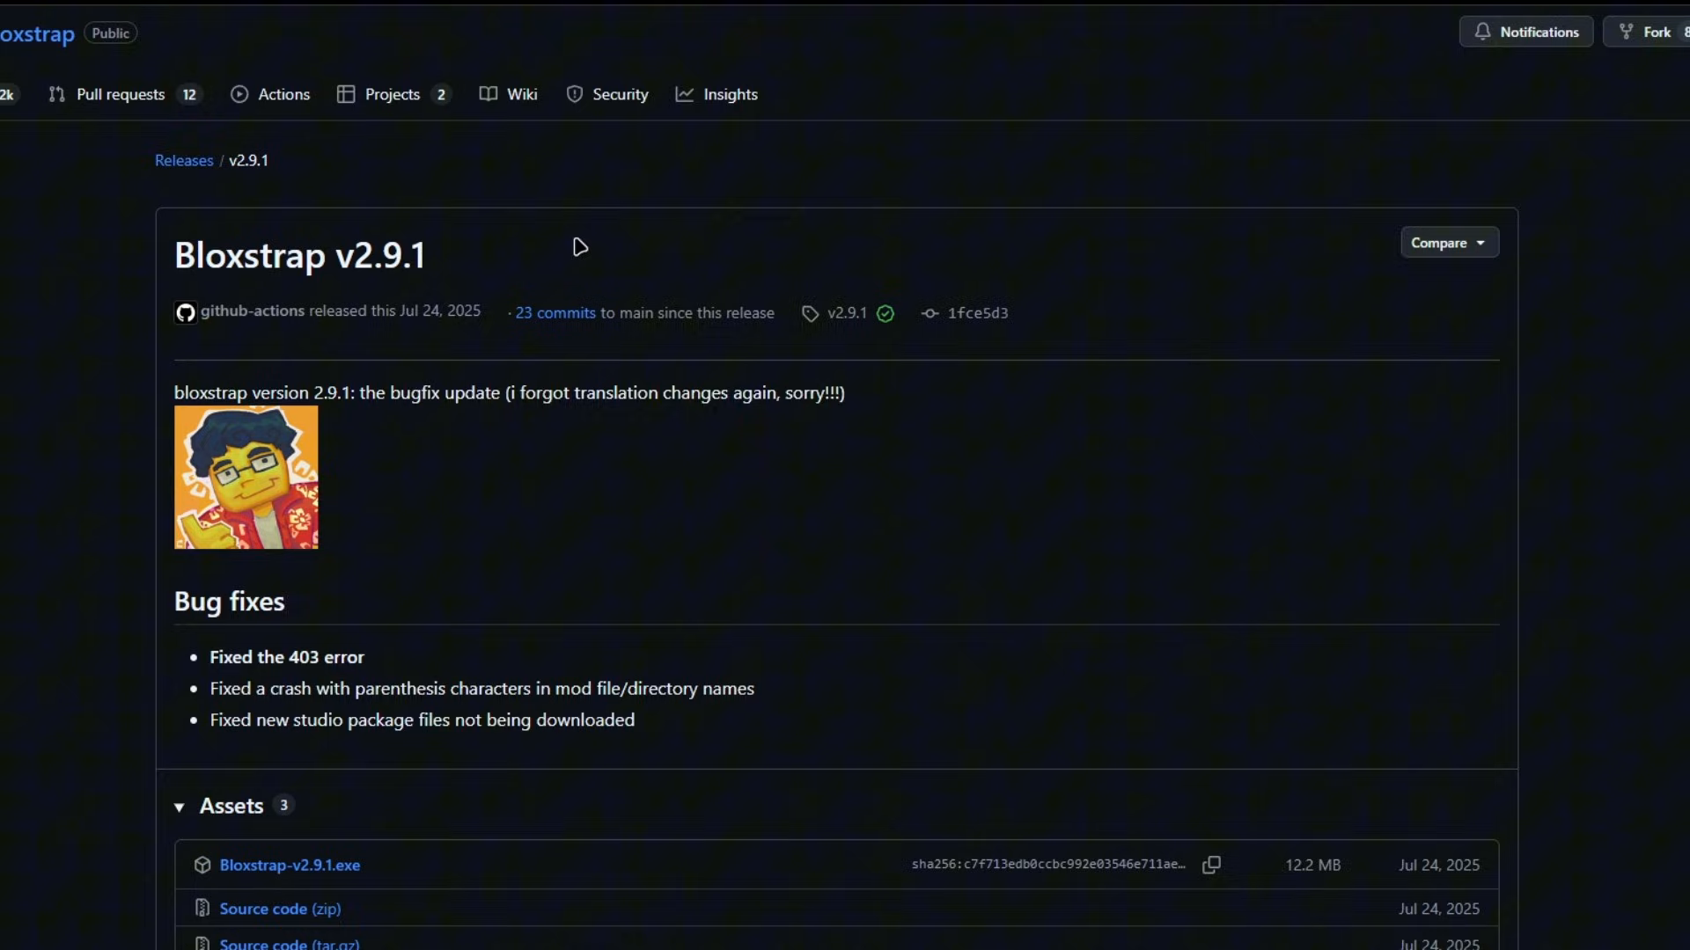
mouse_move(456, 31)
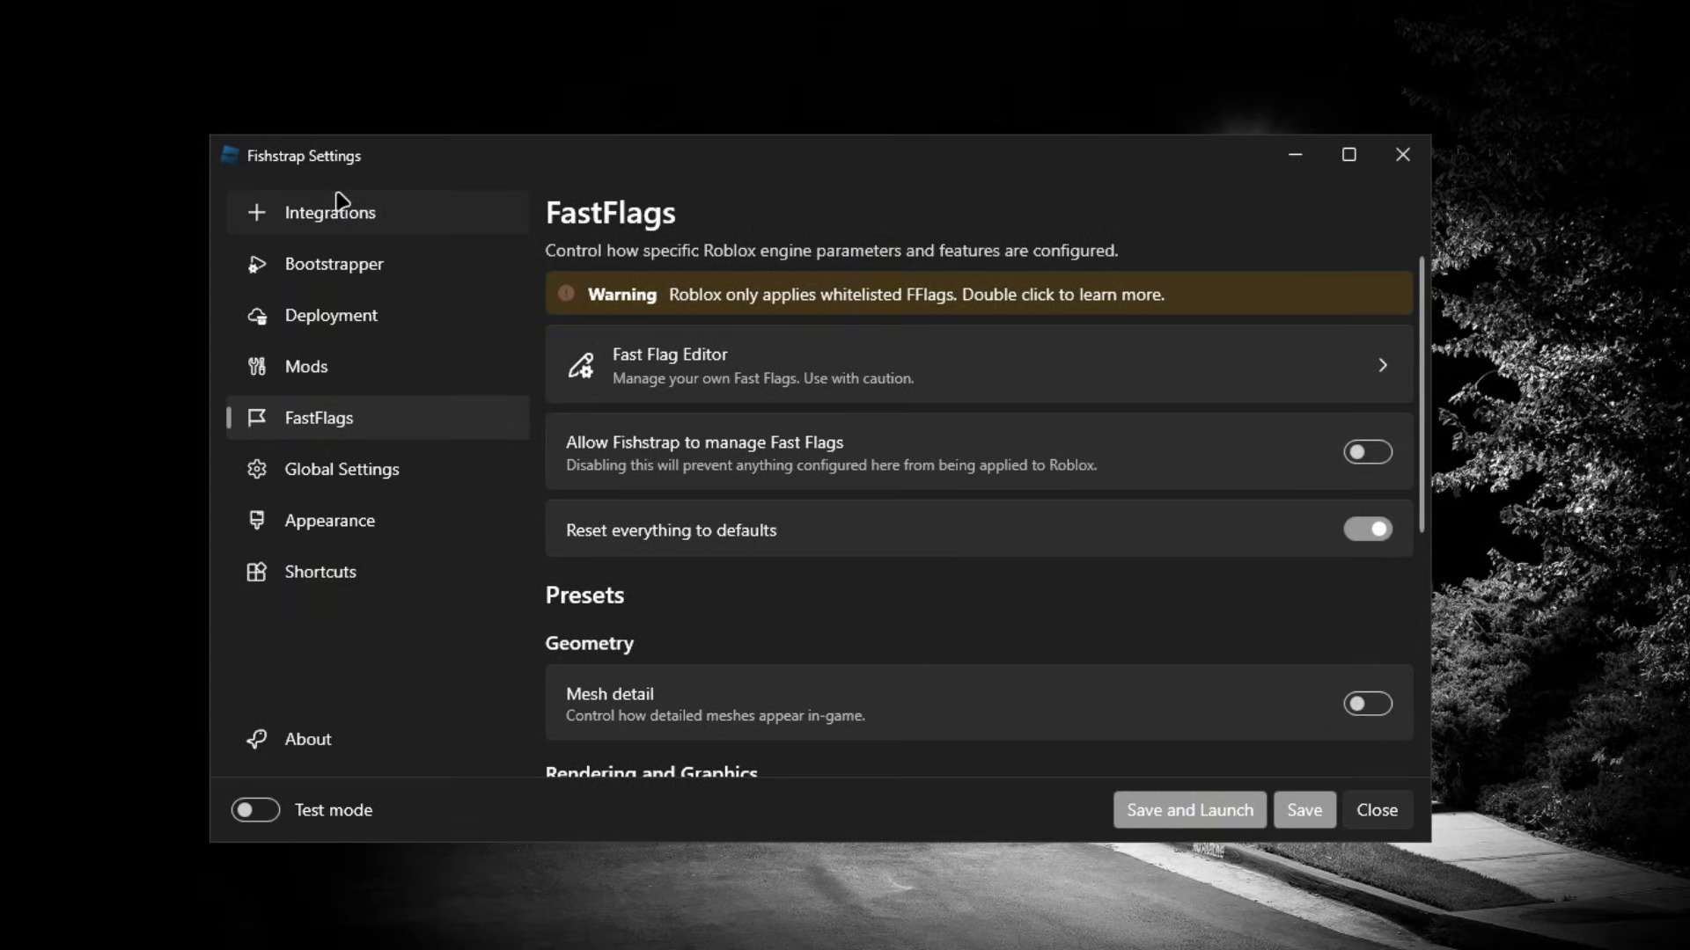
- In FastFlags settings, turn on Allow Fishstrap to manage Fast Flags
left_click(329, 211)
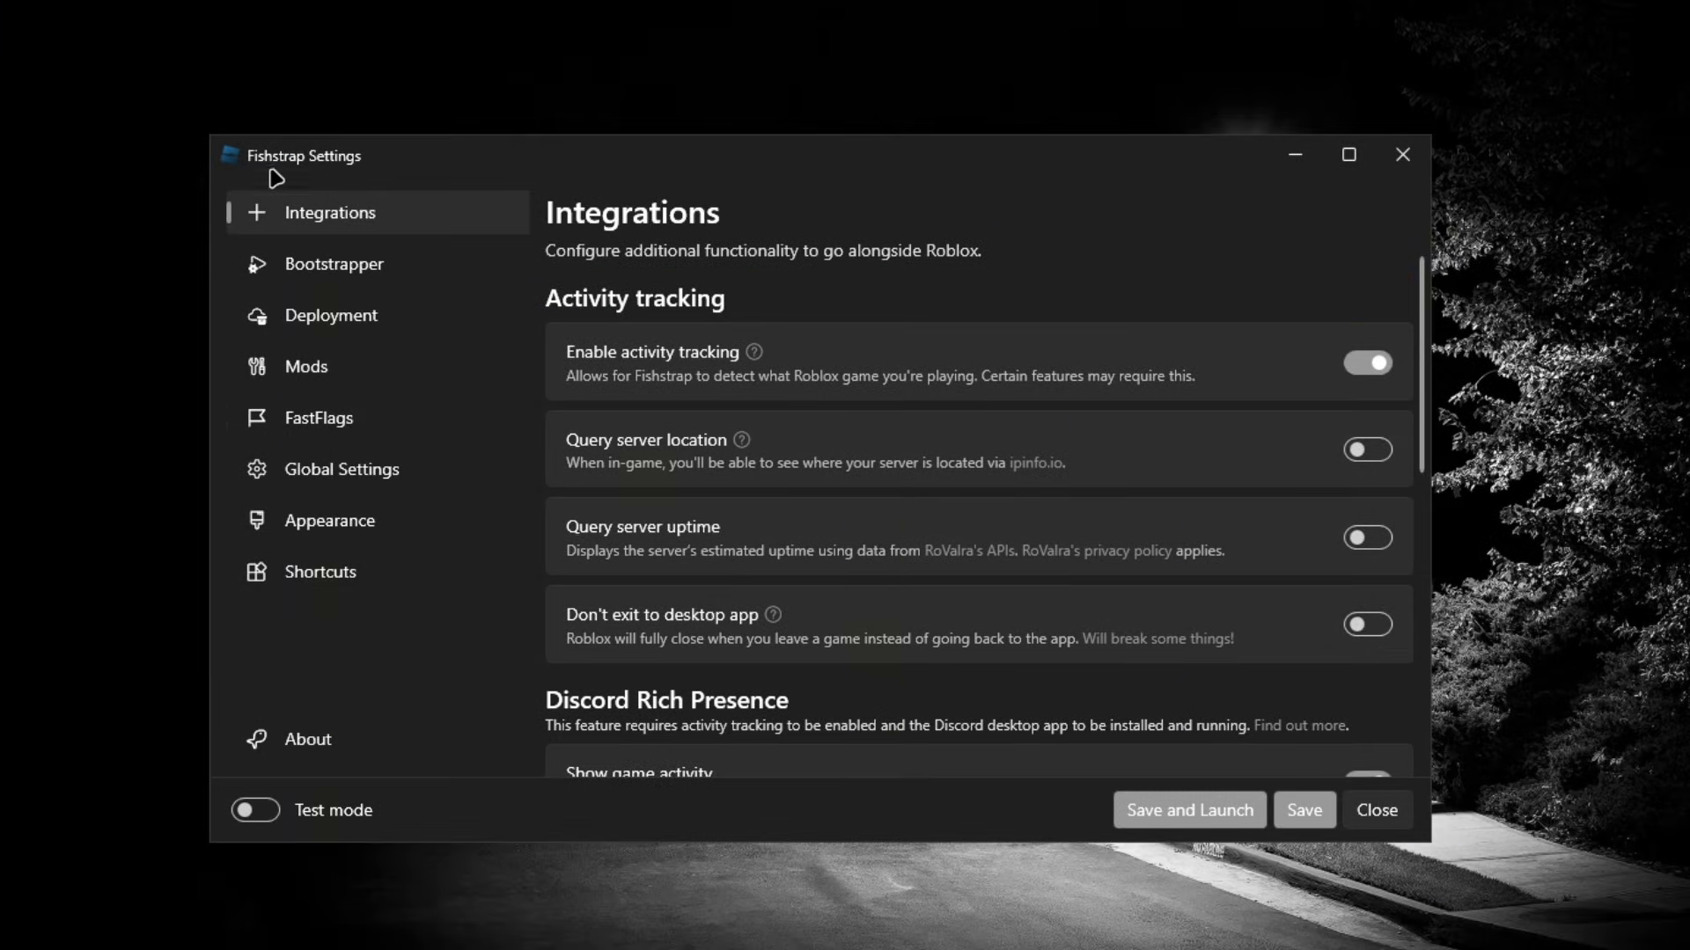
left_click(318, 419)
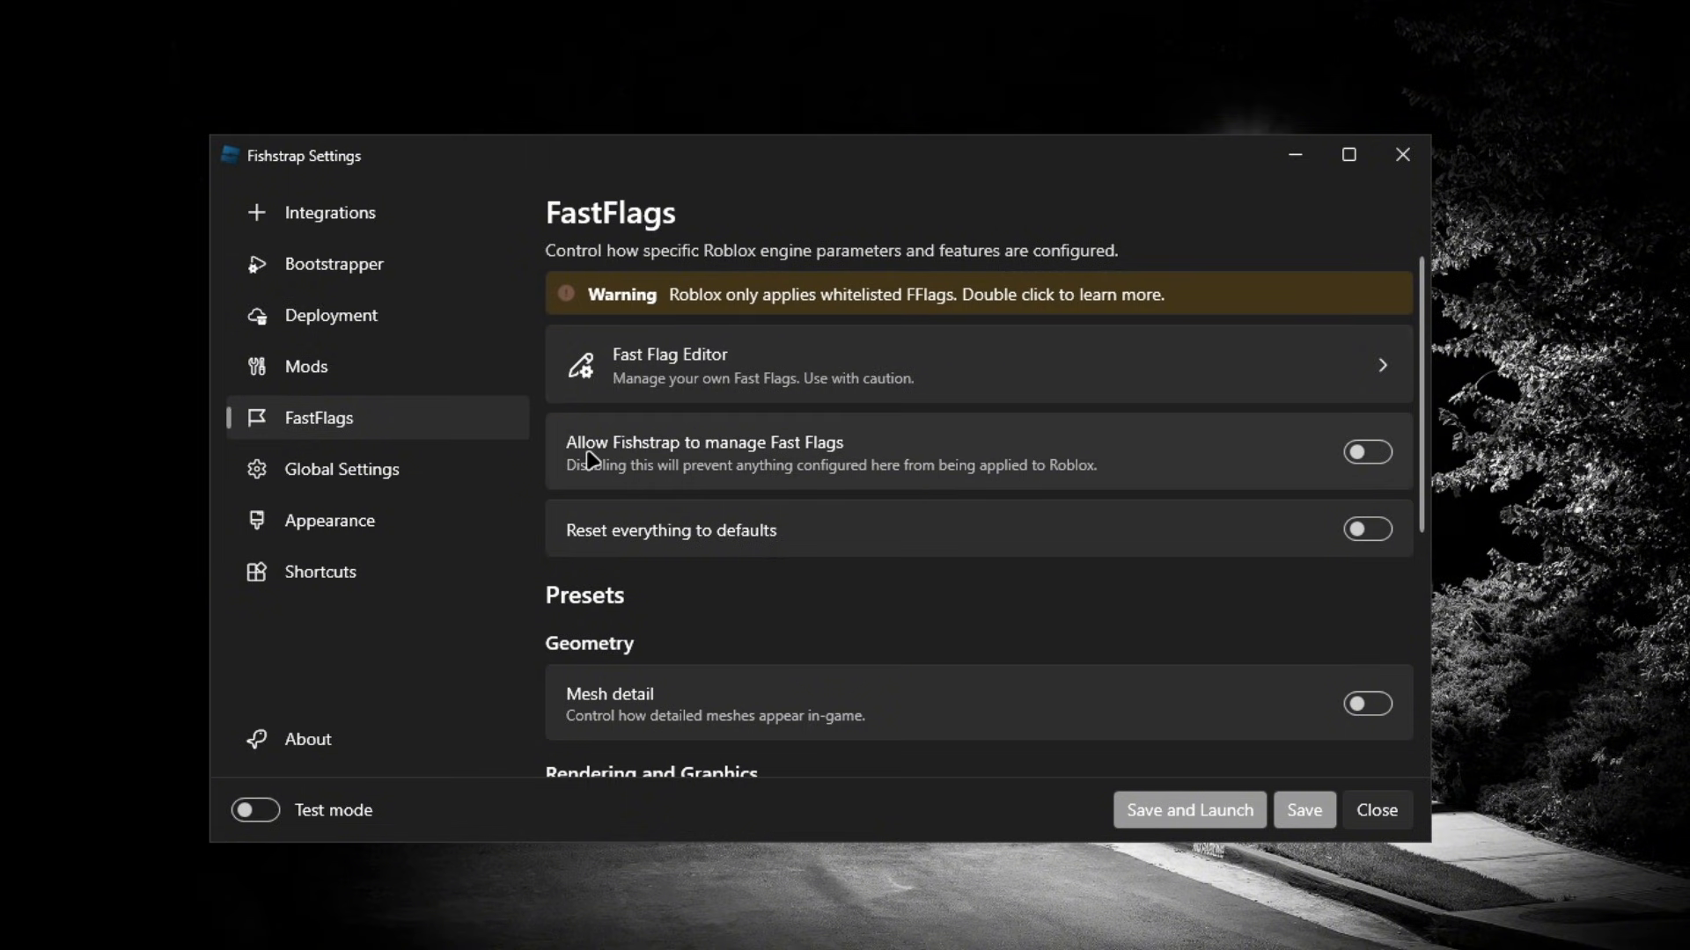
left_click(1365, 453)
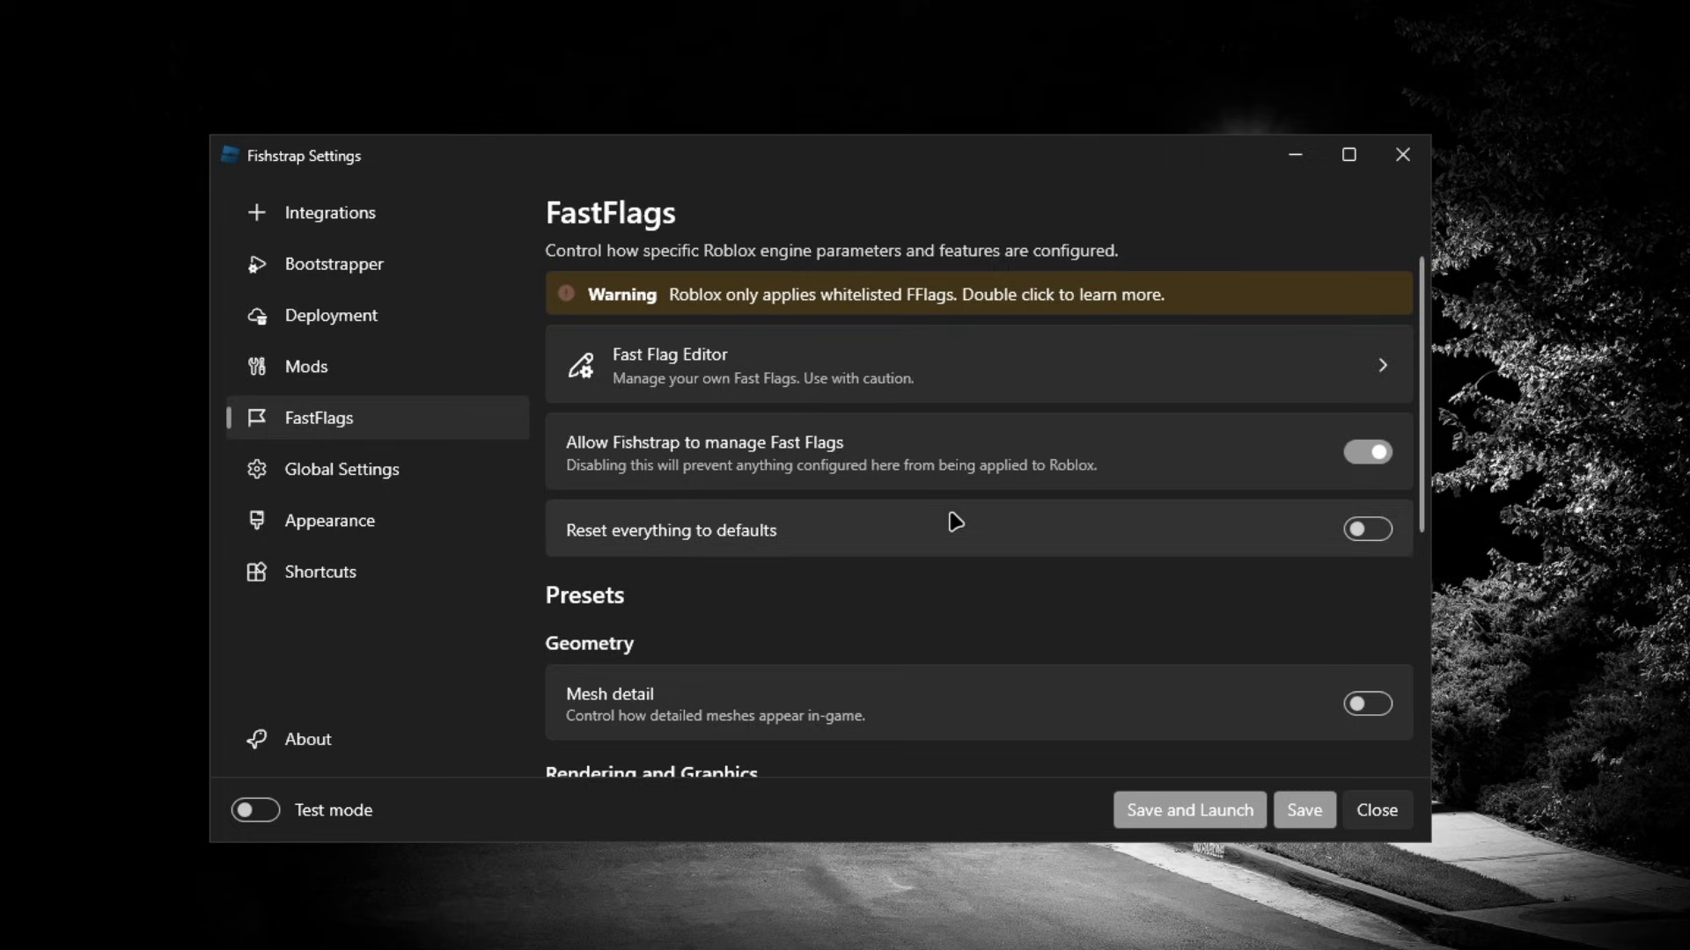
- In the Fast Flag Editor, add new flags by importing the allowlist JSON
left_click(669, 362)
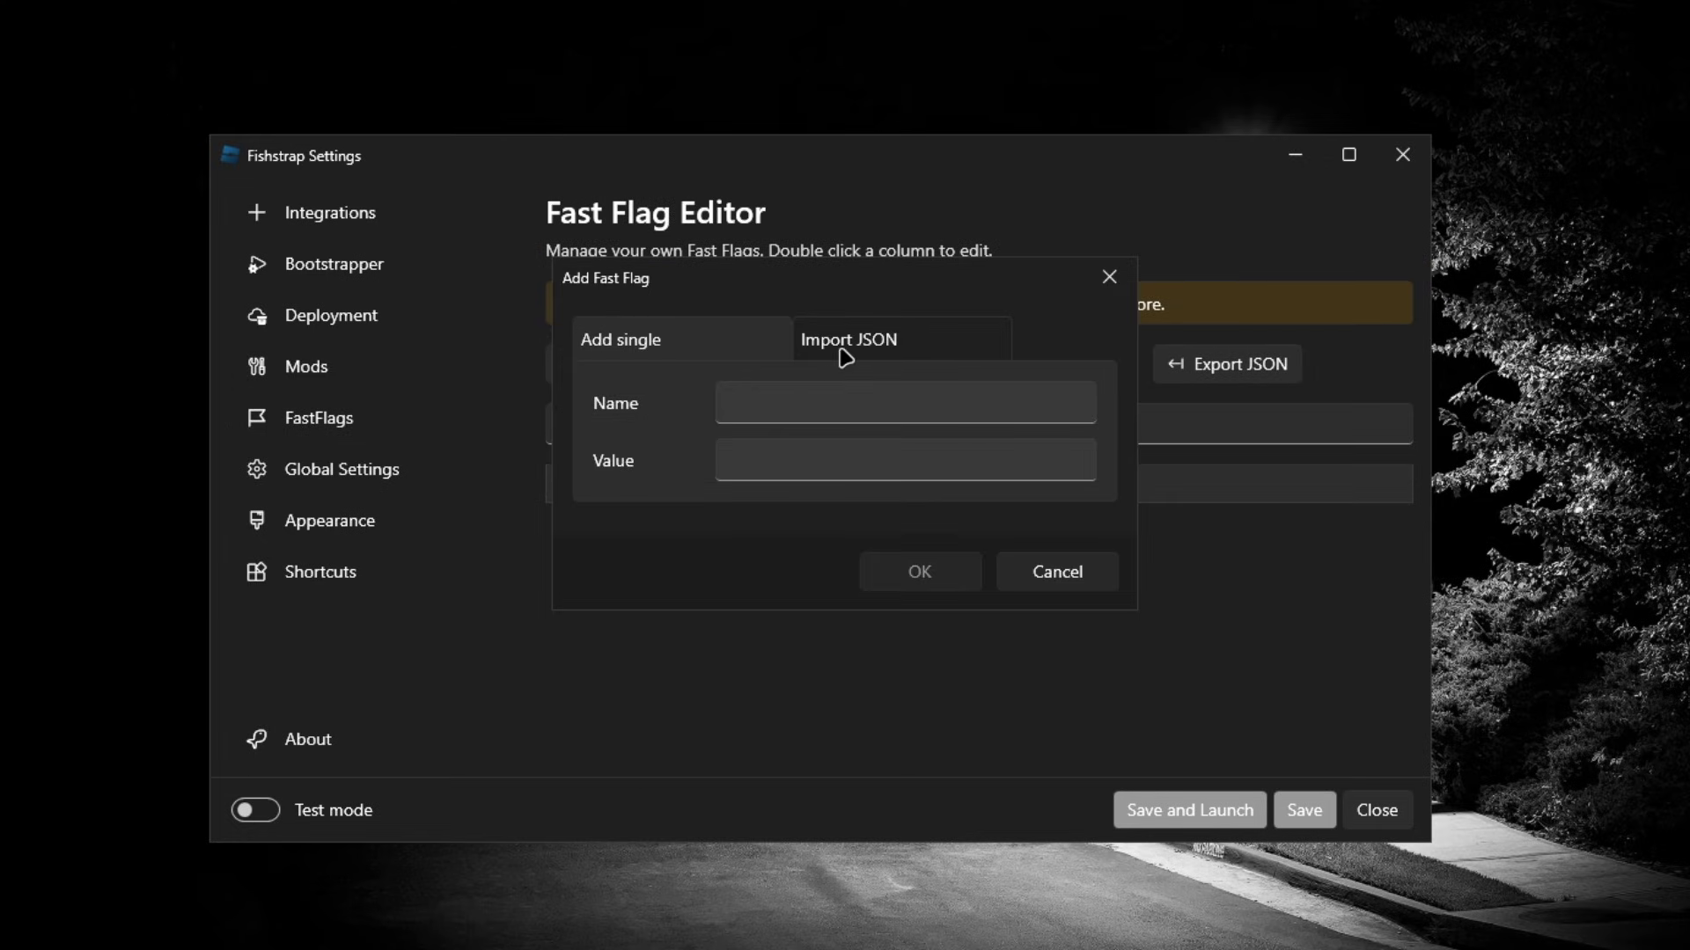
left_click(848, 339)
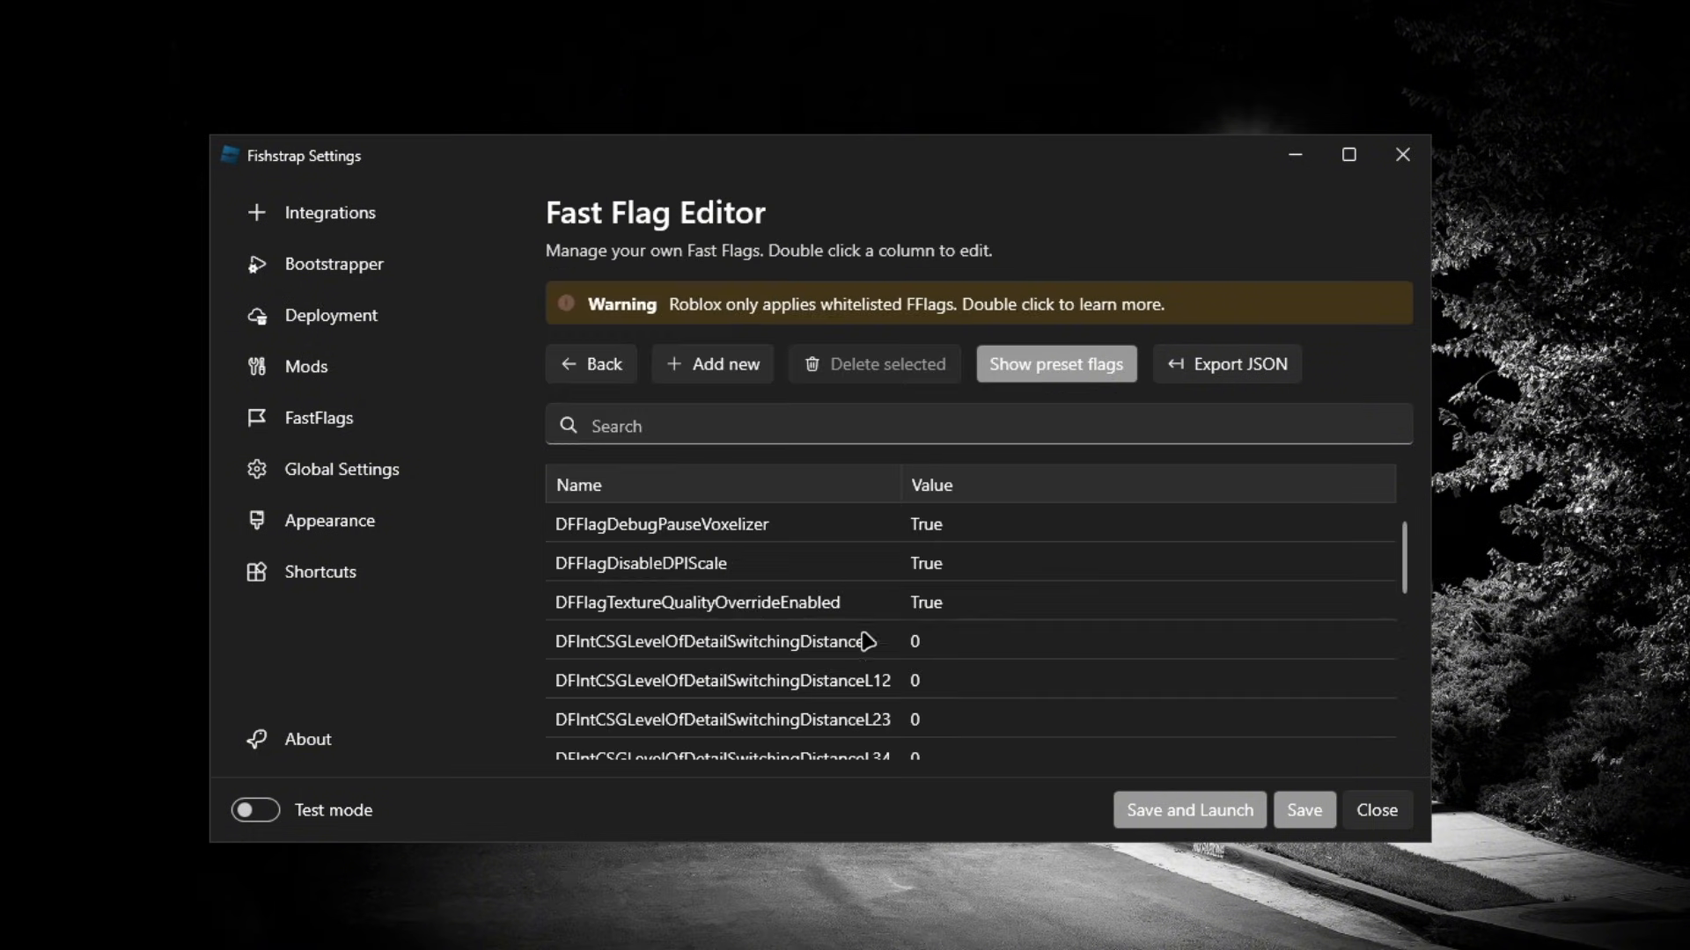
mouse_move(863, 161)
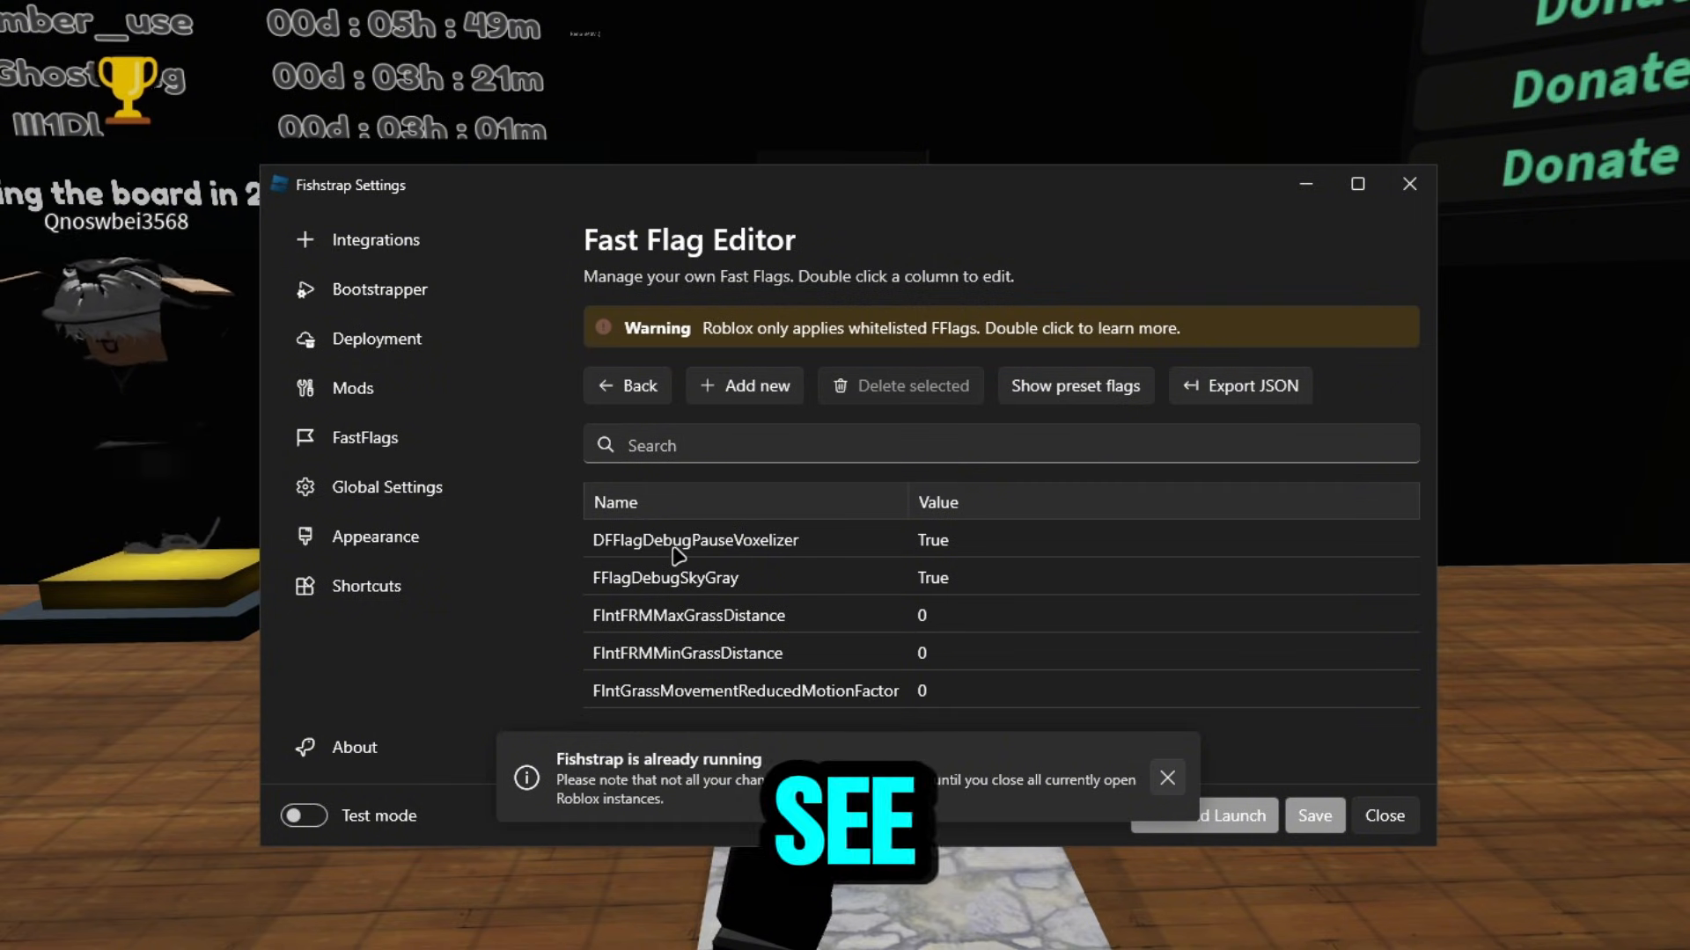
- Confirm DFFlagDebugPauseVoxelizer and FFlagDebugSkyGray are True, then return to the Roblox game
left_click(696, 541)
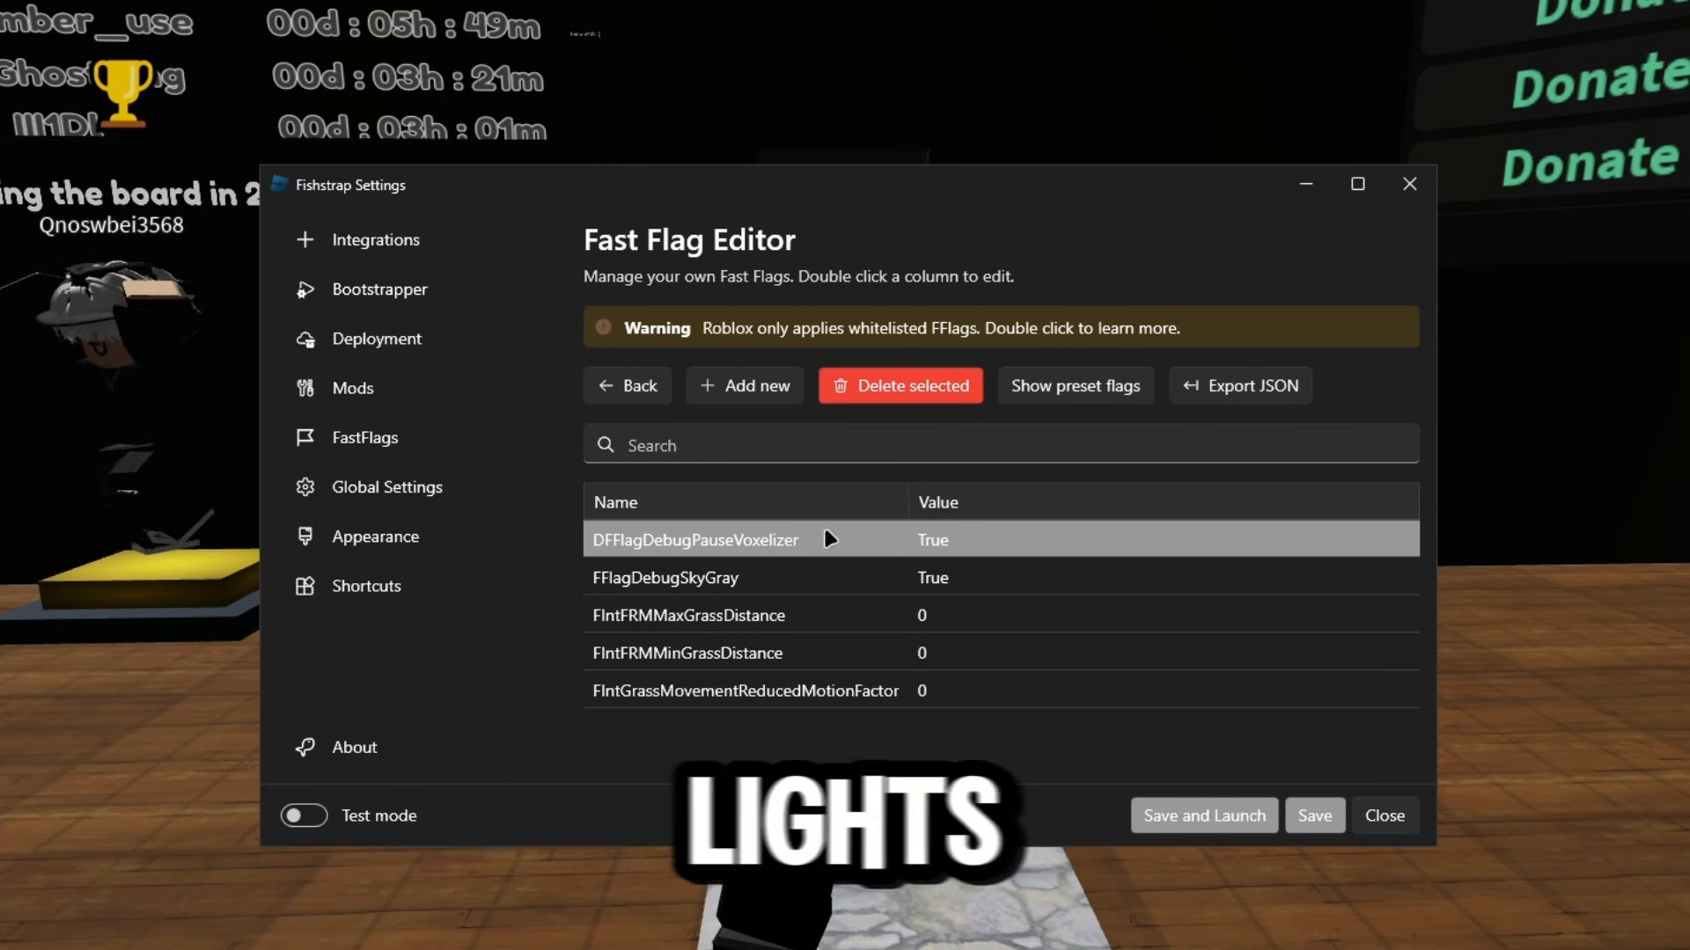
left_click(665, 577)
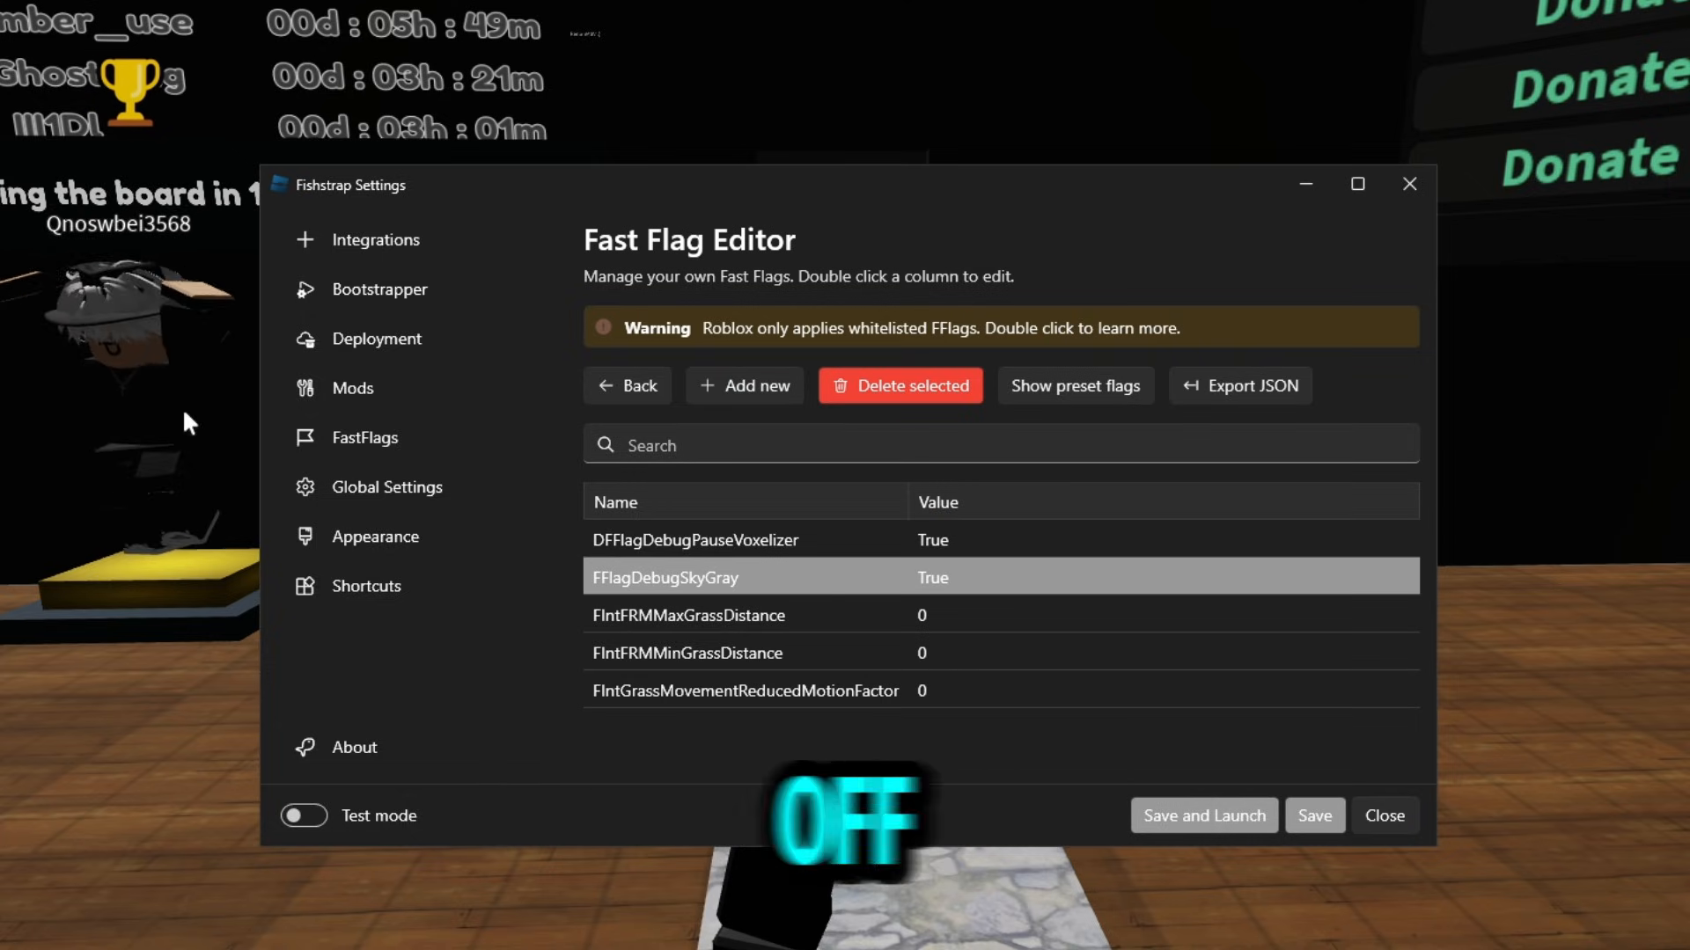
left_click(1383, 814)
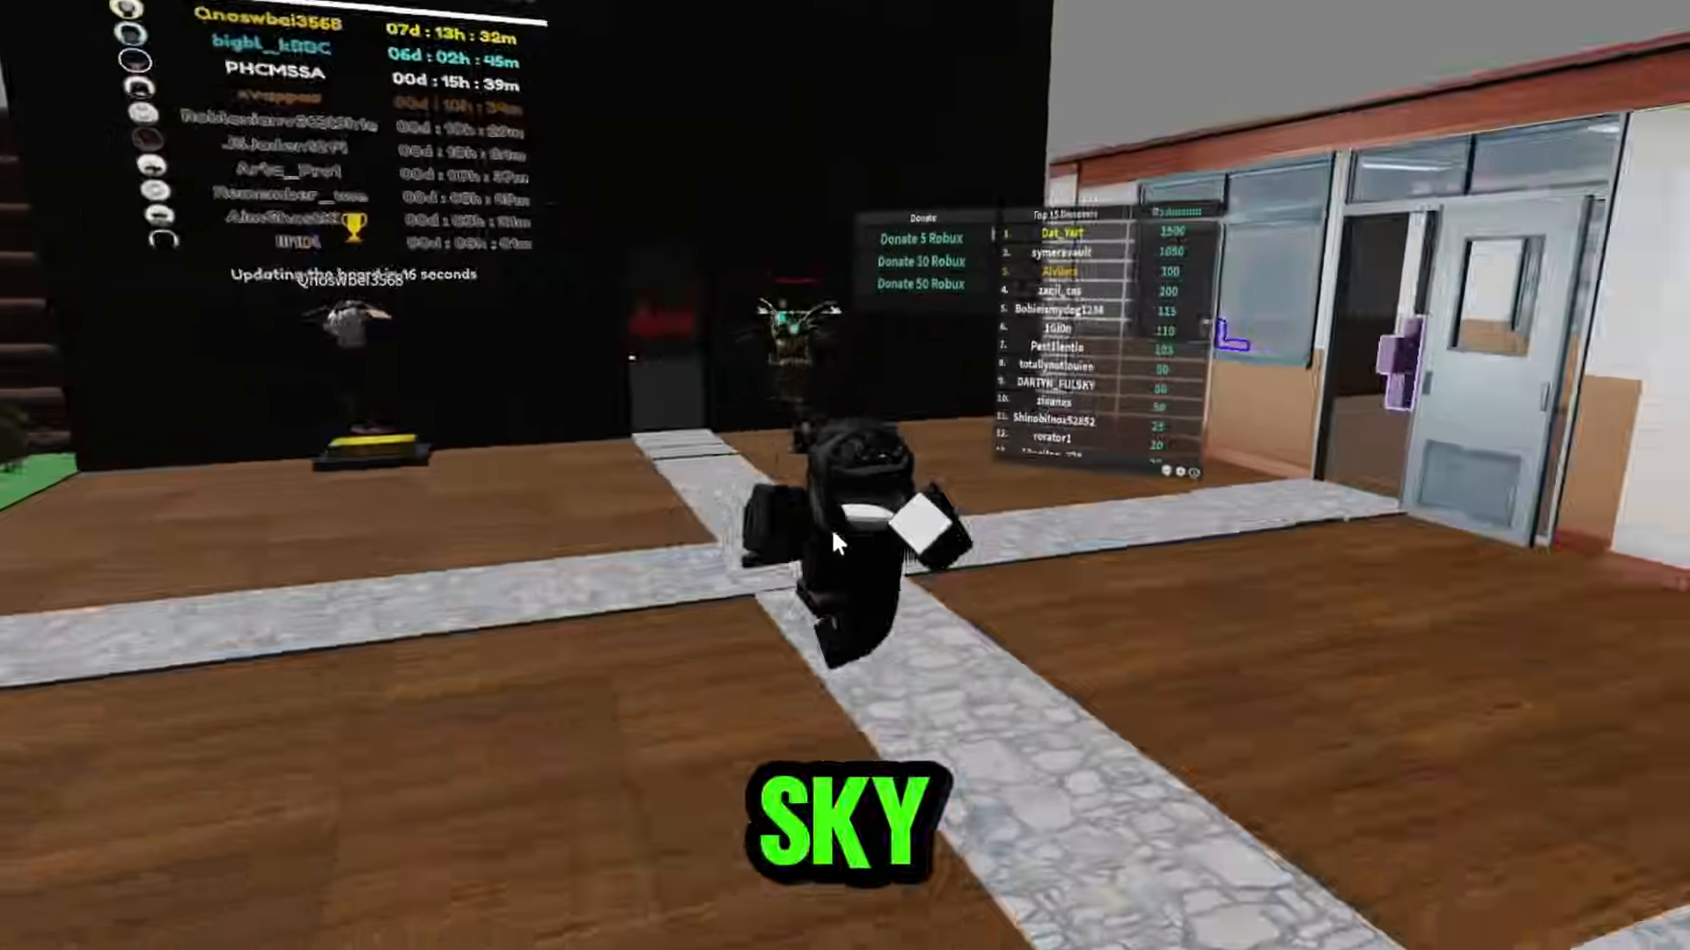